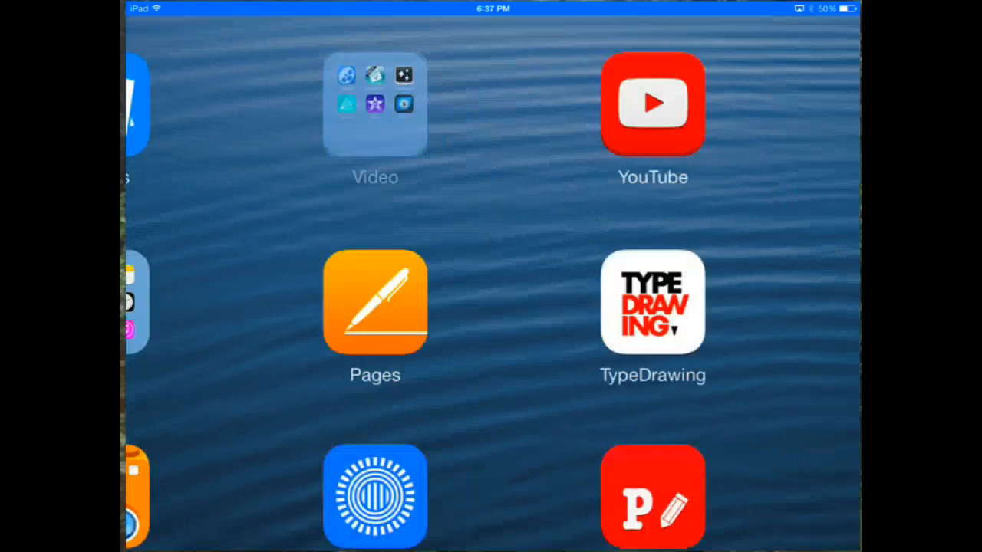
# Search from the Home Screen and launch iMovie to its Projects library.
pyautogui.scroll(-3)
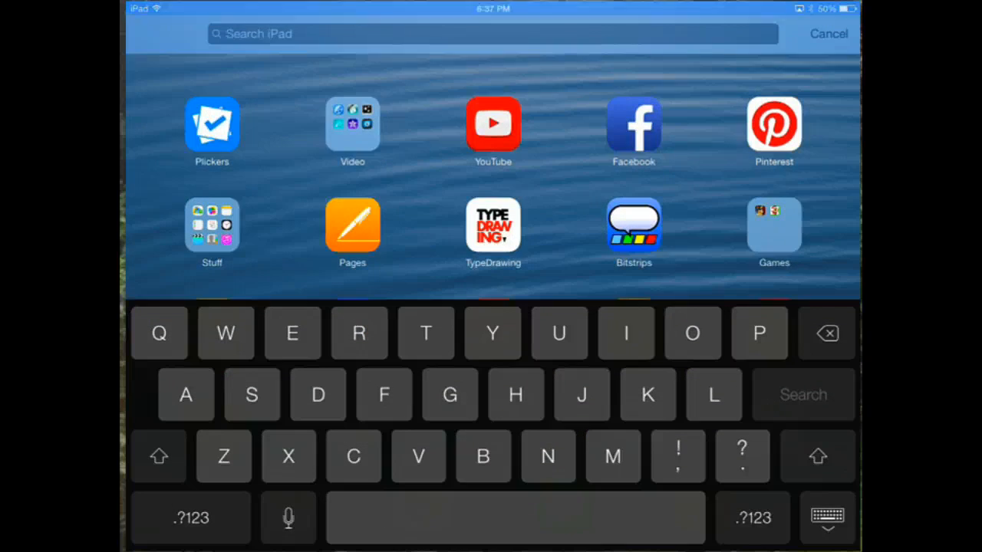
pyautogui.click(830, 34)
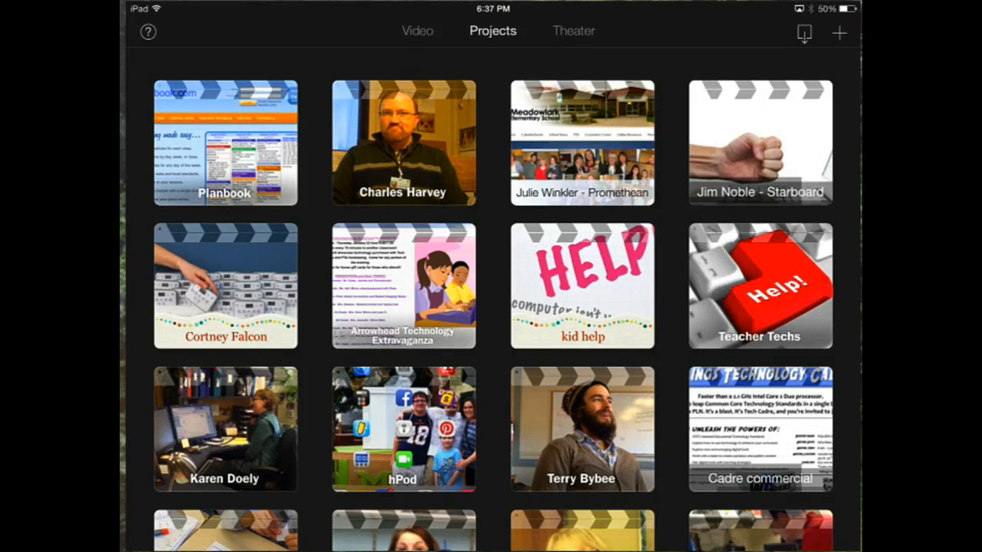
# View help tips, tour the Video and Theater sections, then start a new project.
pyautogui.click(149, 33)
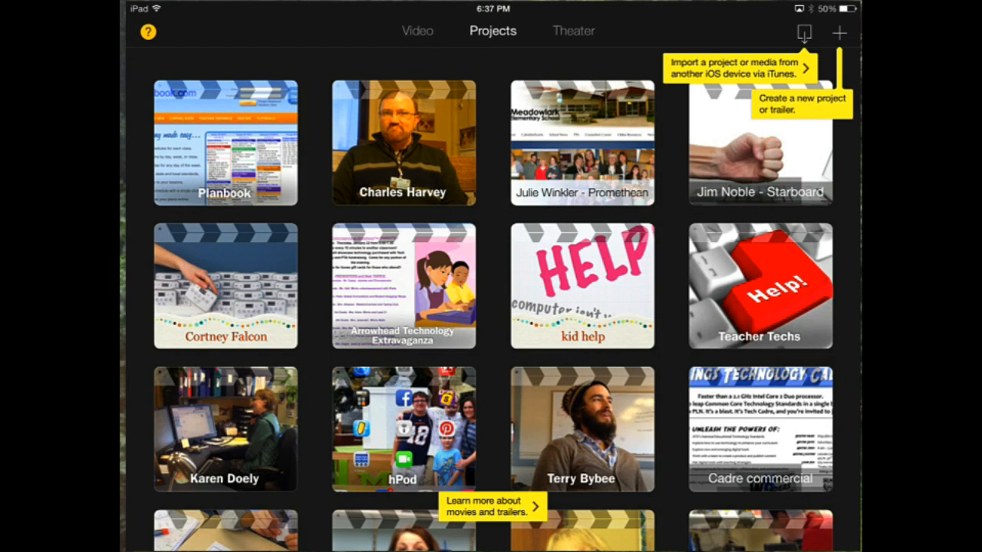
pyautogui.click(416, 31)
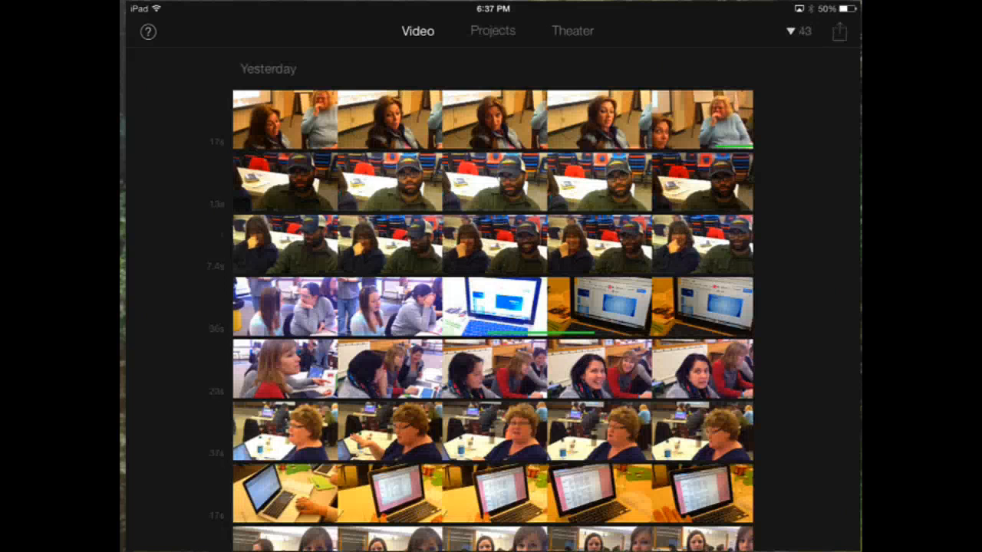
pyautogui.click(492, 30)
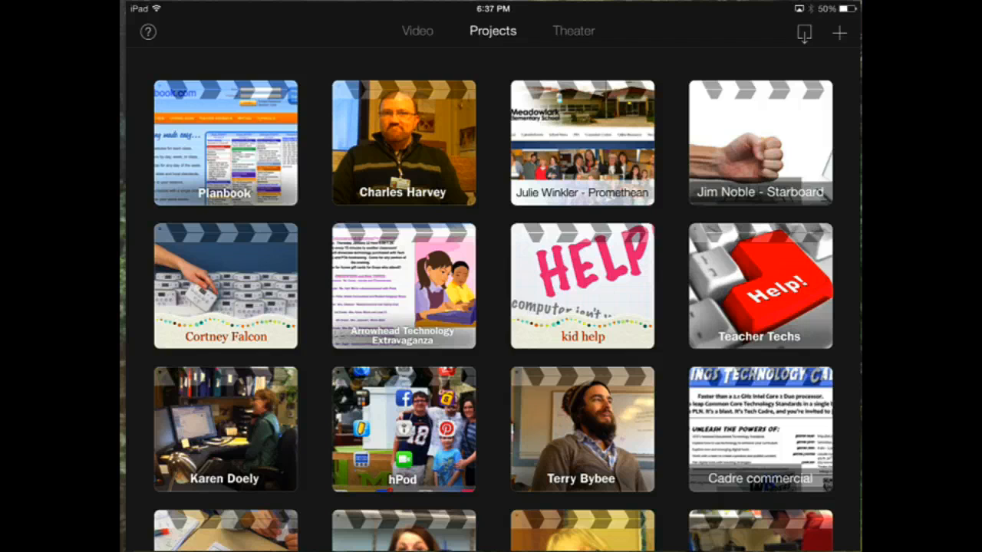
pyautogui.click(573, 31)
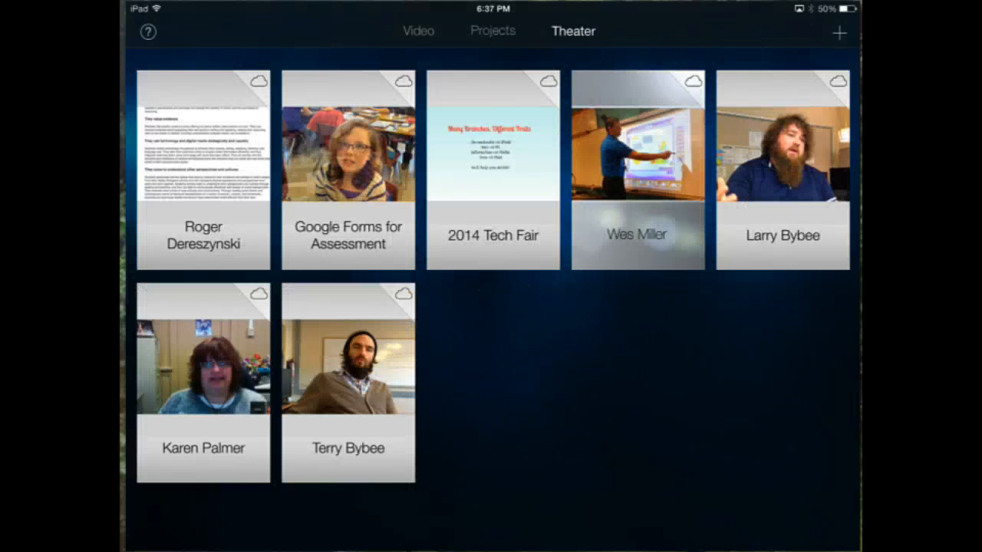
pyautogui.click(417, 31)
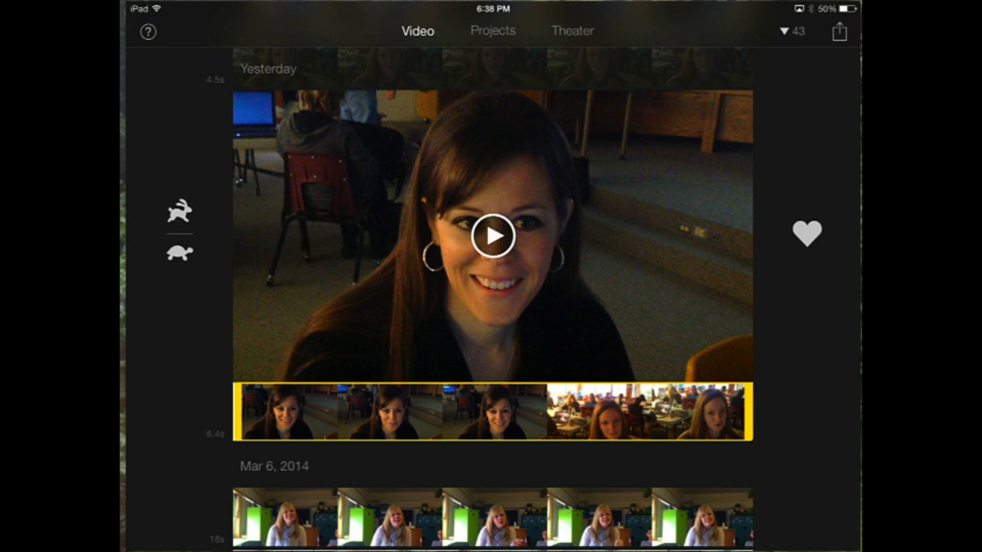
pyautogui.click(491, 30)
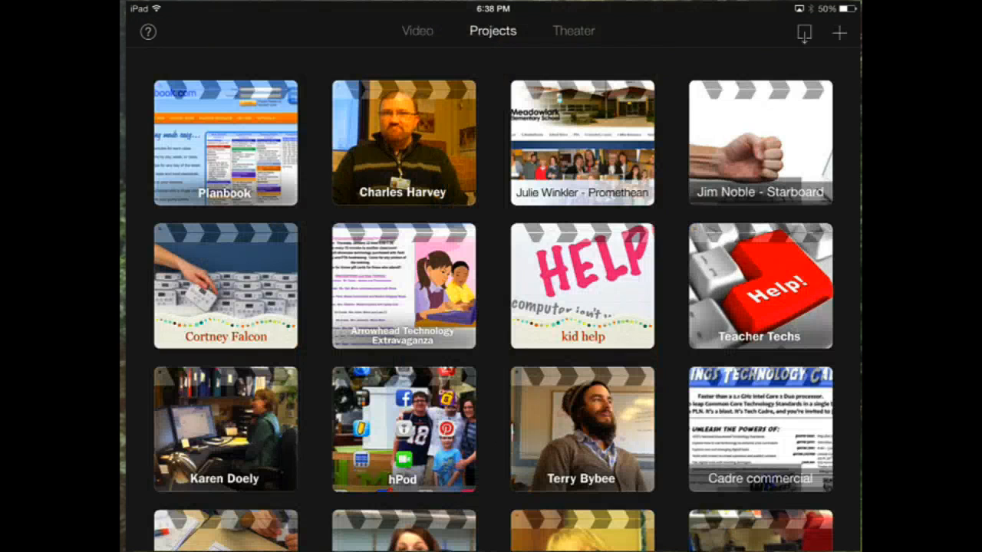
pyautogui.click(839, 32)
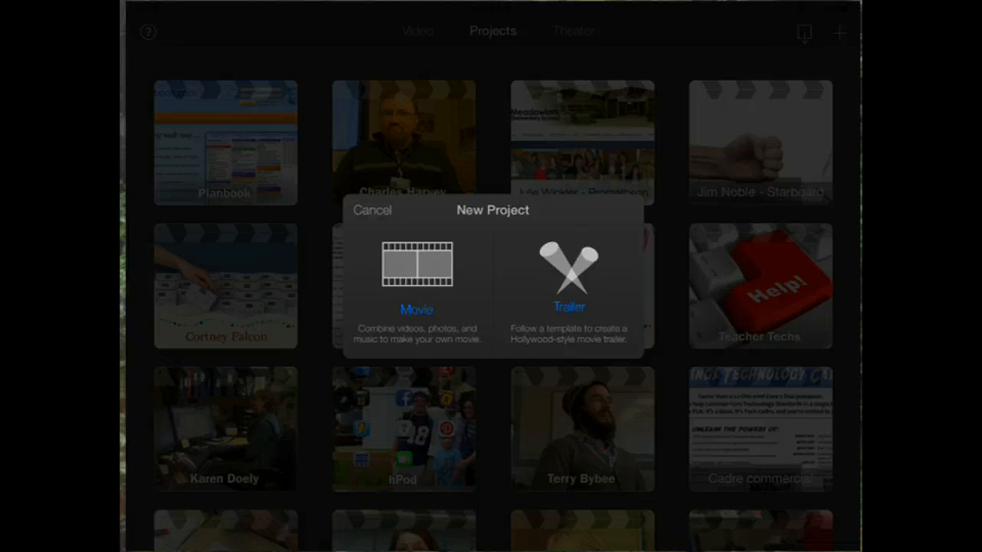
# Choose Movie rather than Trailer to create the empty 'My Movie' project.
pyautogui.click(415, 269)
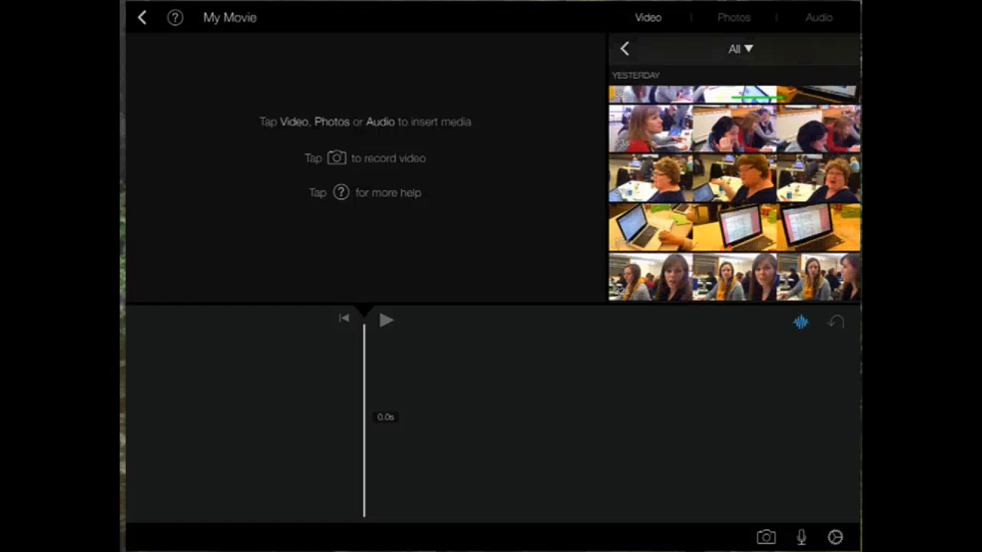
# Insert the 6.4-second hoop-earrings interview clip as the movie's first clip.
pyautogui.scroll(-3)
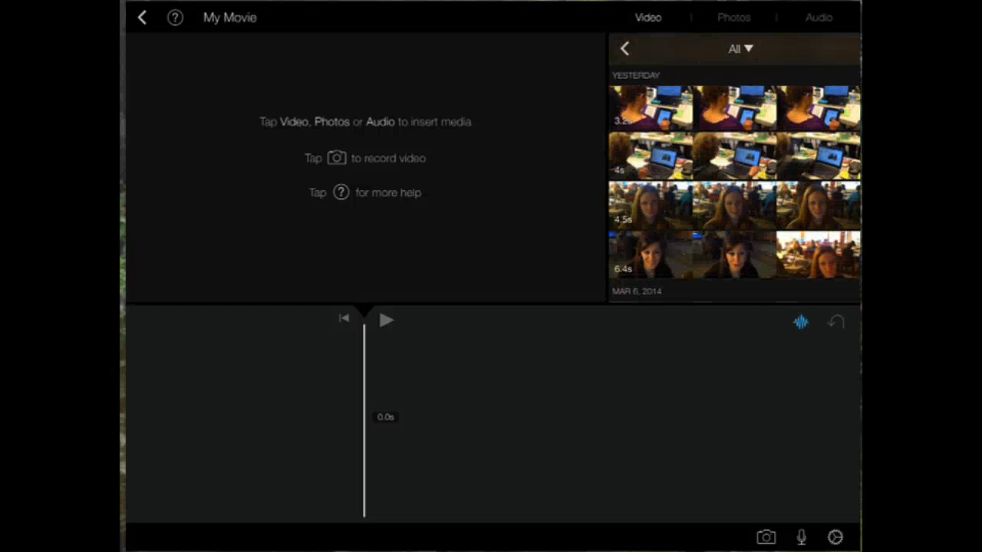
pyautogui.click(734, 255)
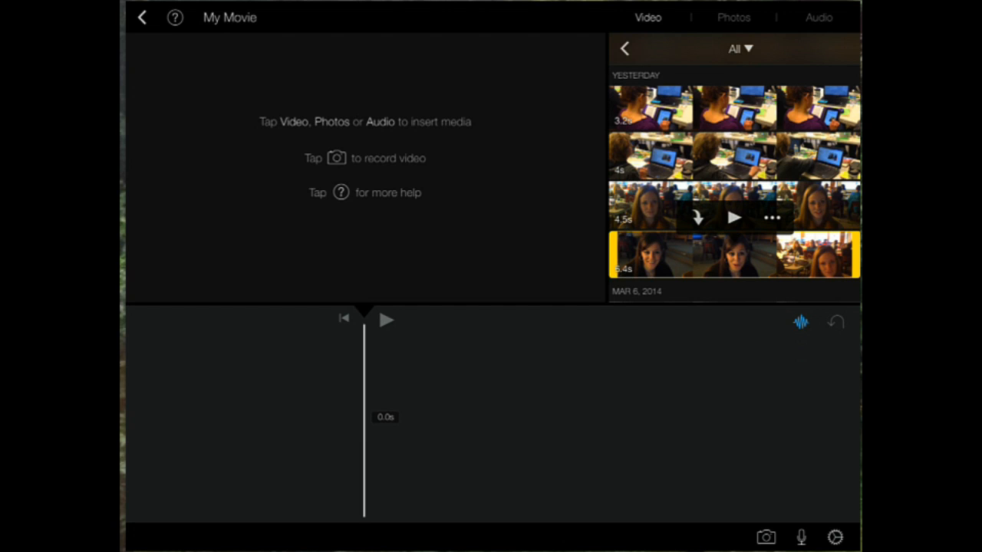
pyautogui.click(735, 259)
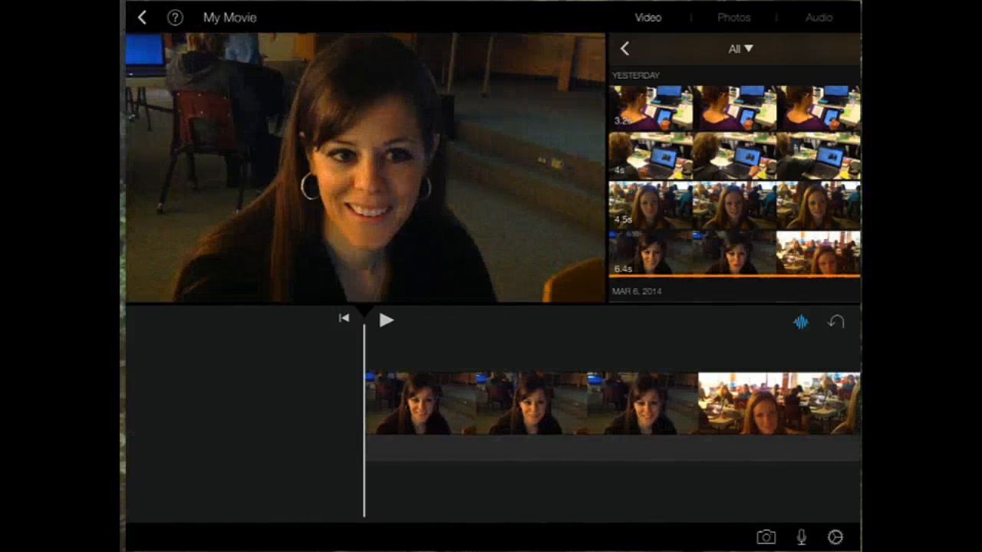
pyautogui.click(388, 319)
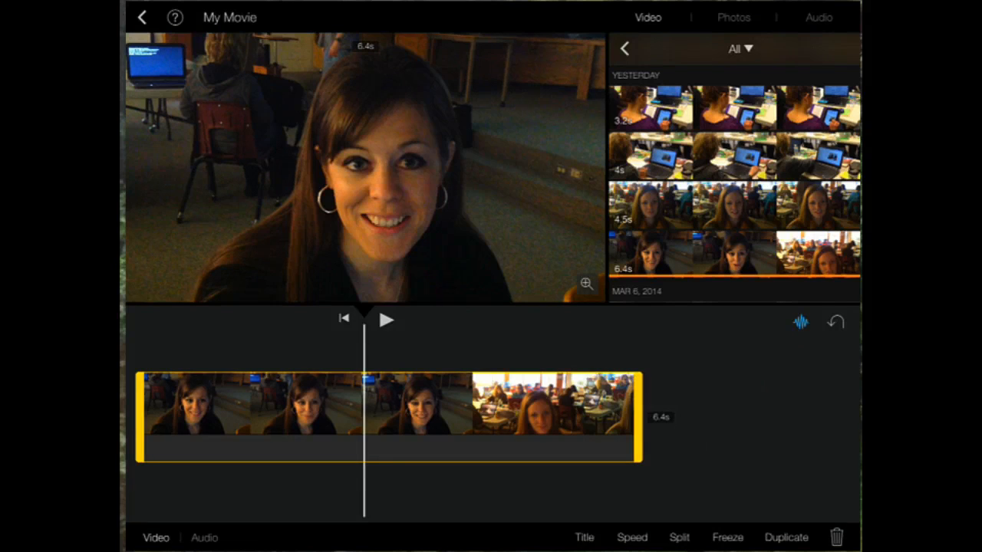
# Insert the 4.5-second busy-room interview clip after the first interview.
pyautogui.click(680, 537)
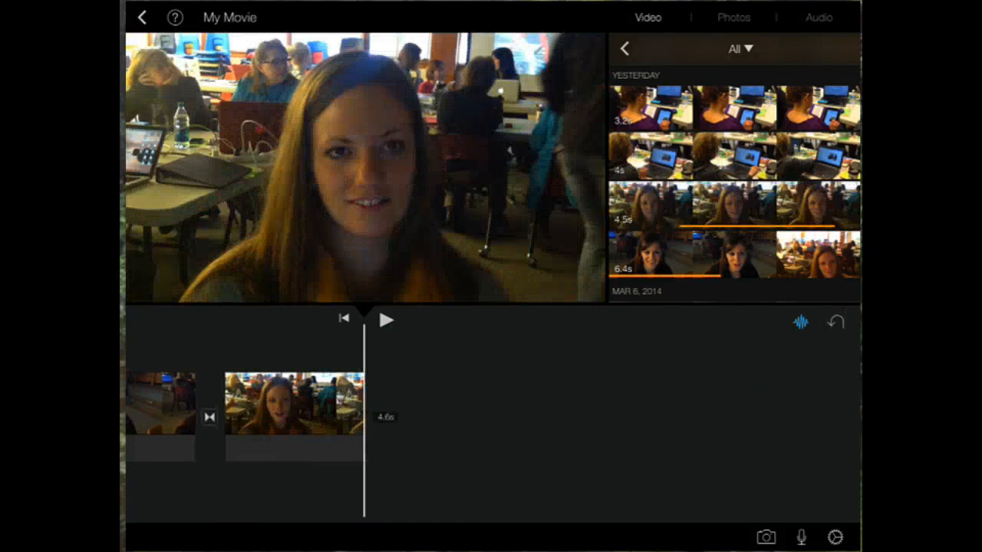
# Add the 7.7-second laptop clip and select the tablet cutaway layered above it.
pyautogui.click(734, 158)
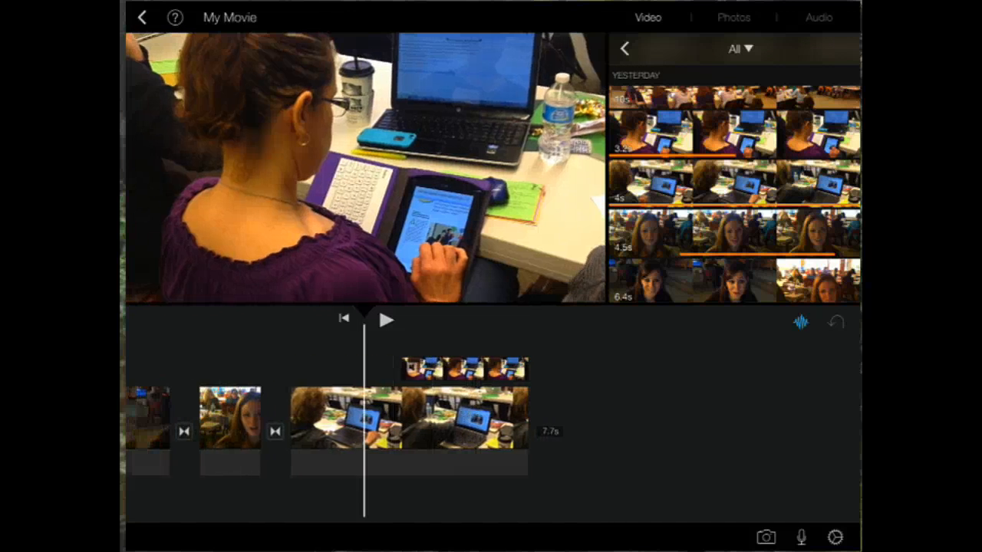
pyautogui.click(460, 368)
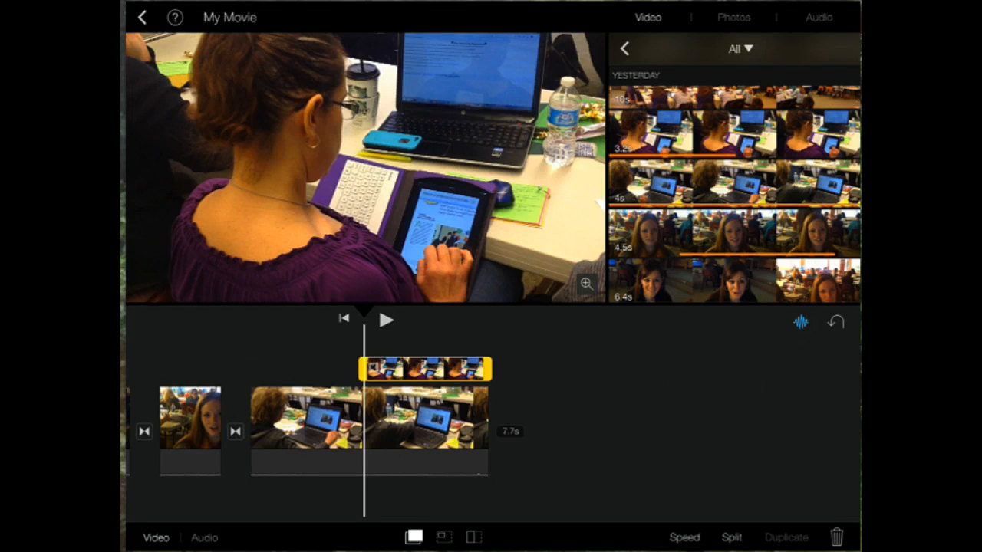
# Set the tablet cutaway's volume to 48% and make it picture-in-picture.
pyautogui.click(203, 538)
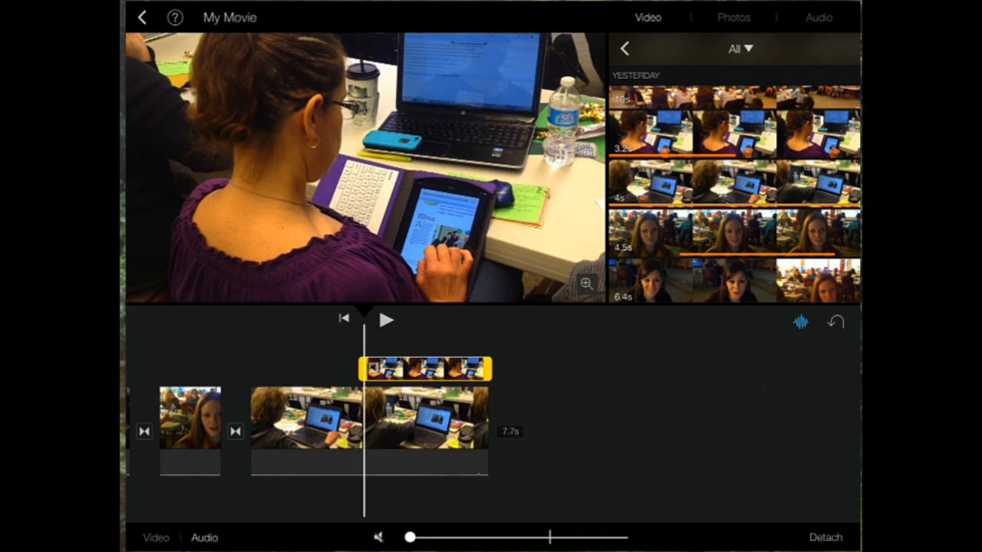
pyautogui.moveTo(410, 537); pyautogui.dragTo(497, 537)
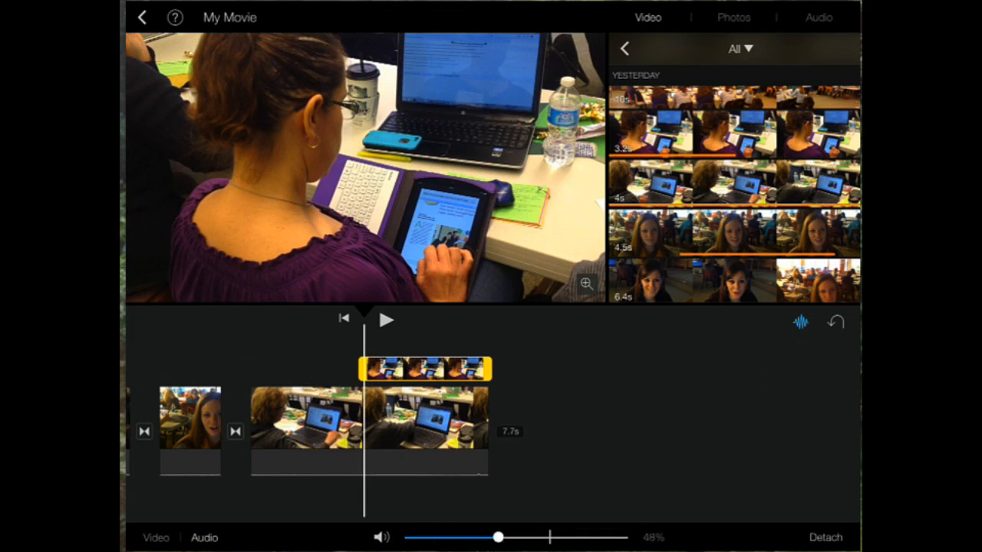
pyautogui.moveTo(497, 537); pyautogui.dragTo(452, 537)
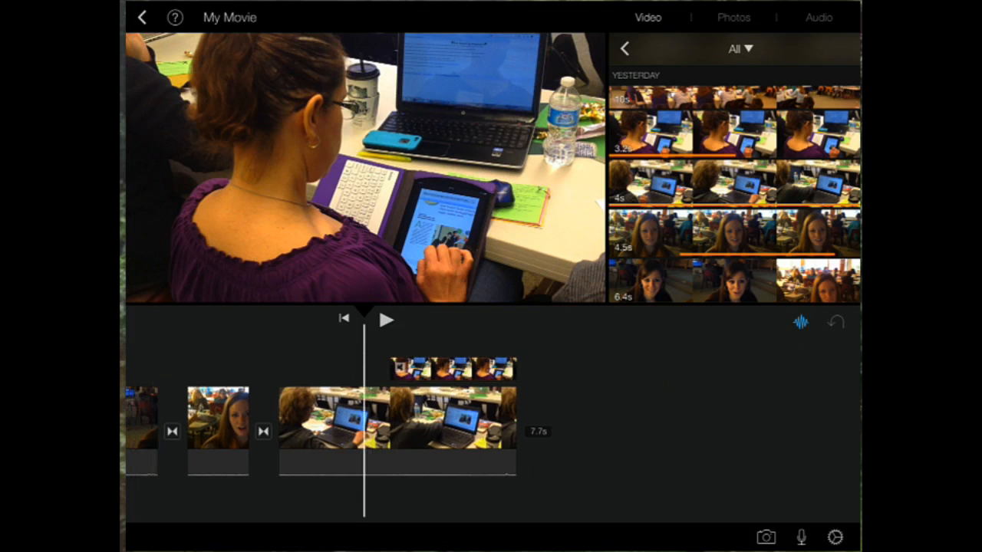
pyautogui.click(441, 369)
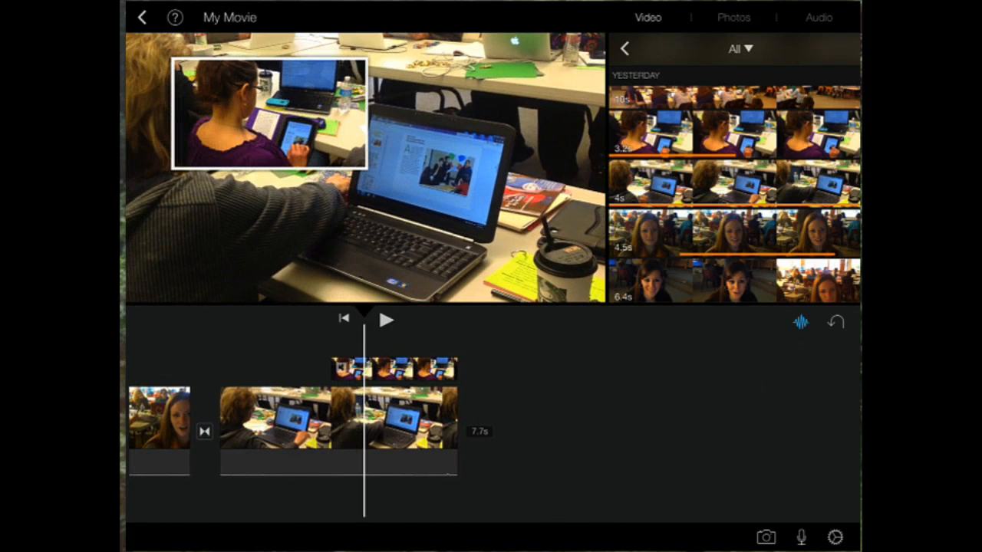
# Select the tablet cutaway and drag its inset picture to a new spot in the viewer.
pyautogui.click(394, 368)
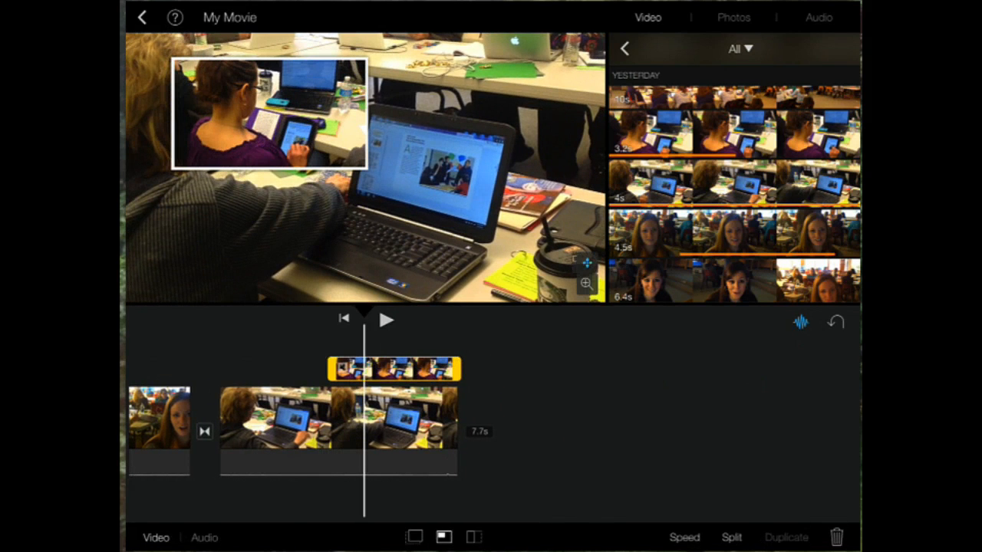
pyautogui.click(269, 123)
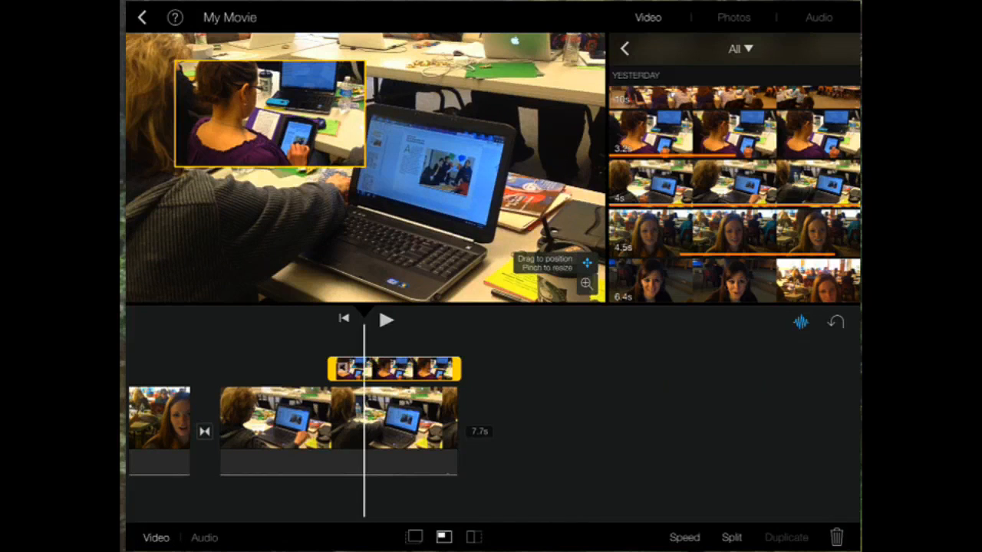
pyautogui.moveTo(268, 115); pyautogui.dragTo(502, 245)
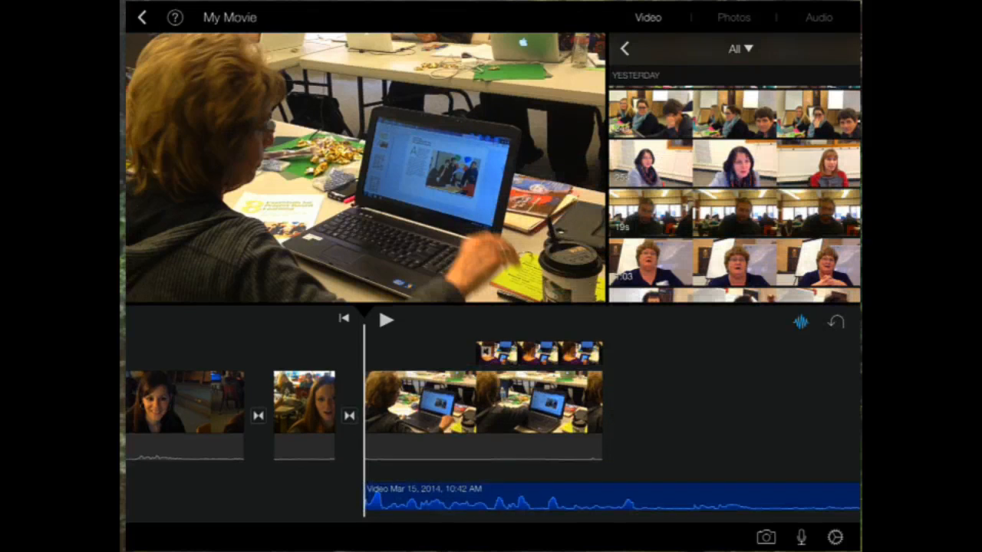
# Delete the March 15, 2014 background audio track from the timeline.
pyautogui.click(387, 319)
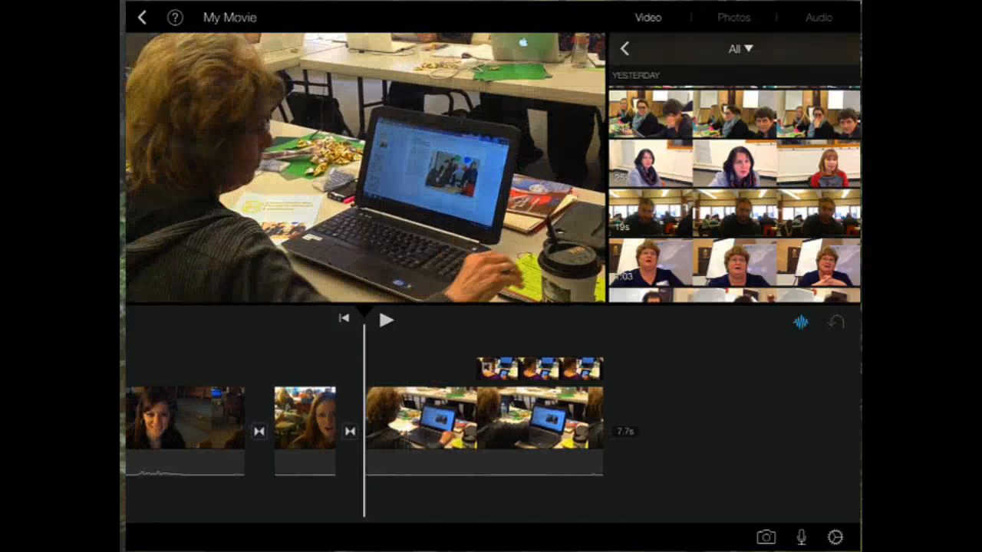
# Record a first voiceover take, listen back to it, and discard it.
pyautogui.click(801, 537)
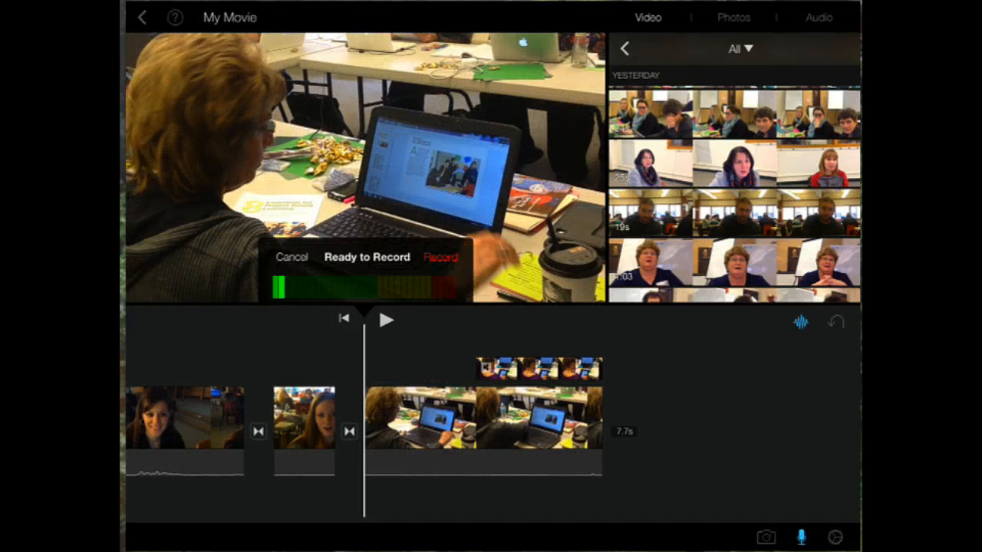
pyautogui.click(441, 257)
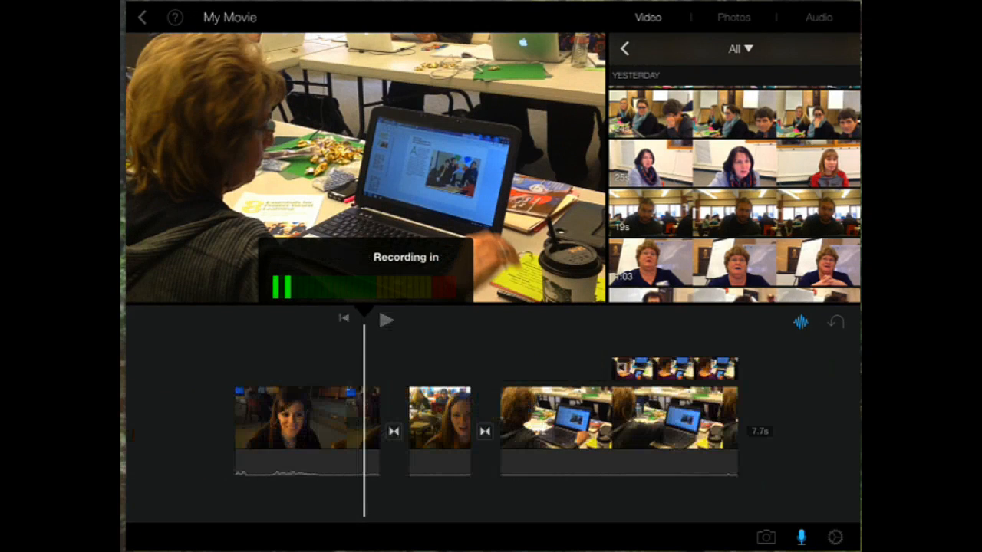
pyautogui.click(387, 319)
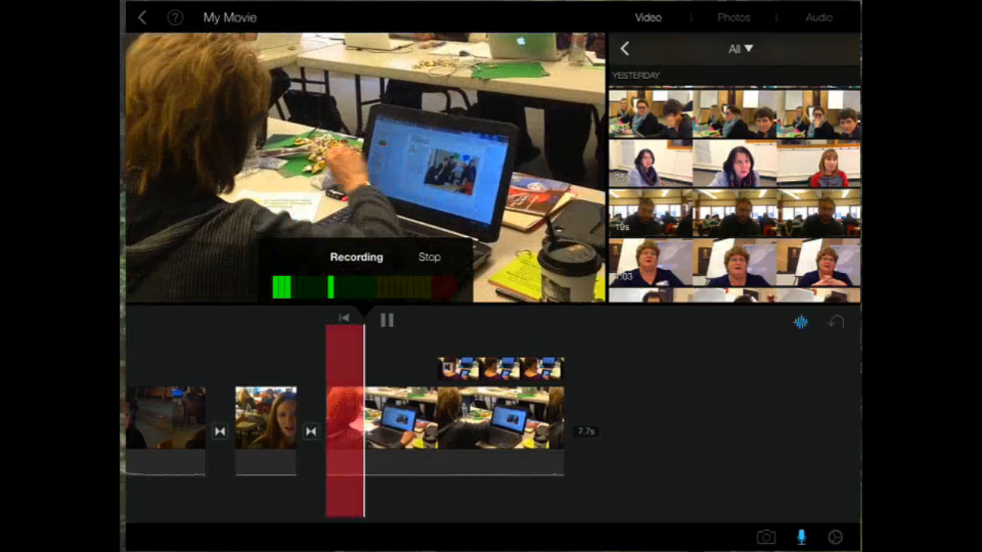
pyautogui.click(428, 257)
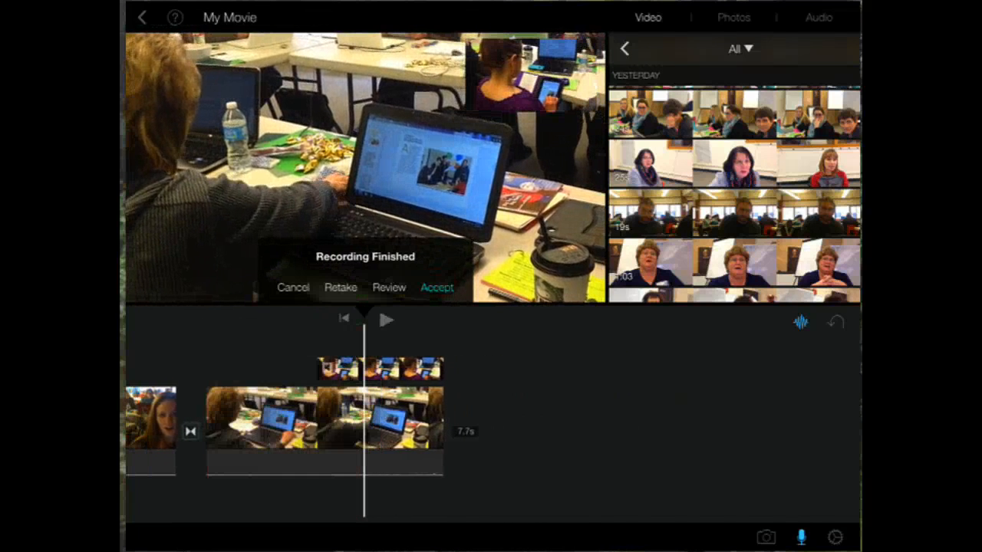
pyautogui.click(436, 287)
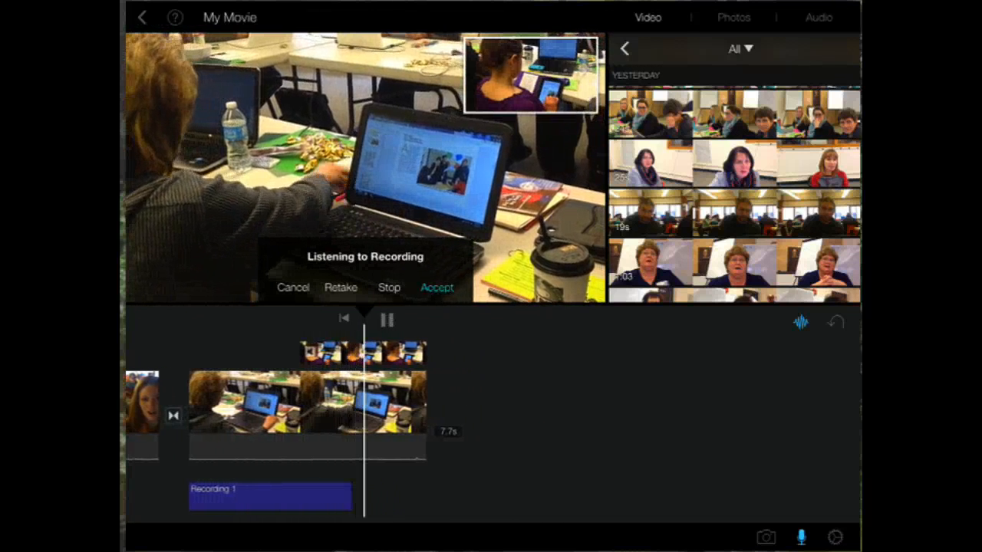
pyautogui.click(388, 287)
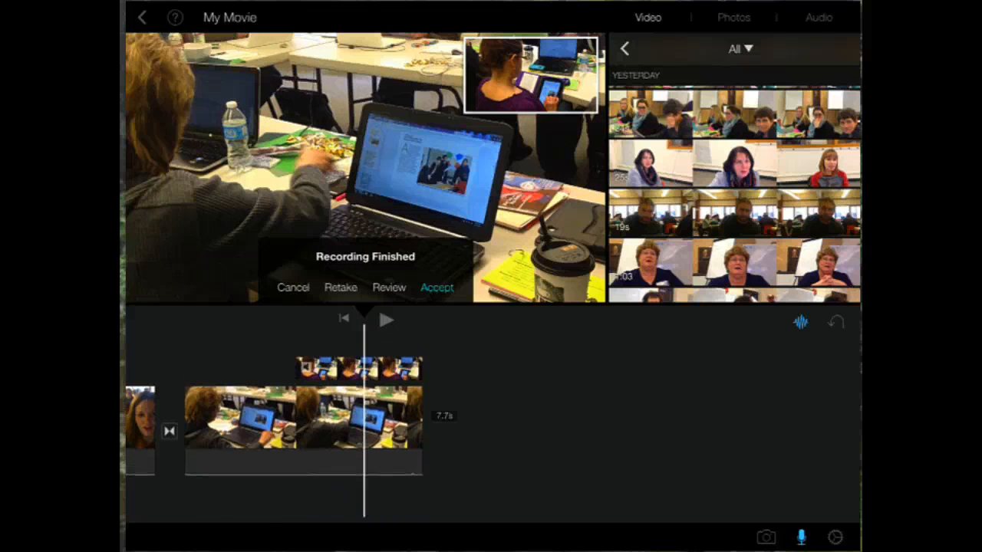
pyautogui.click(437, 287)
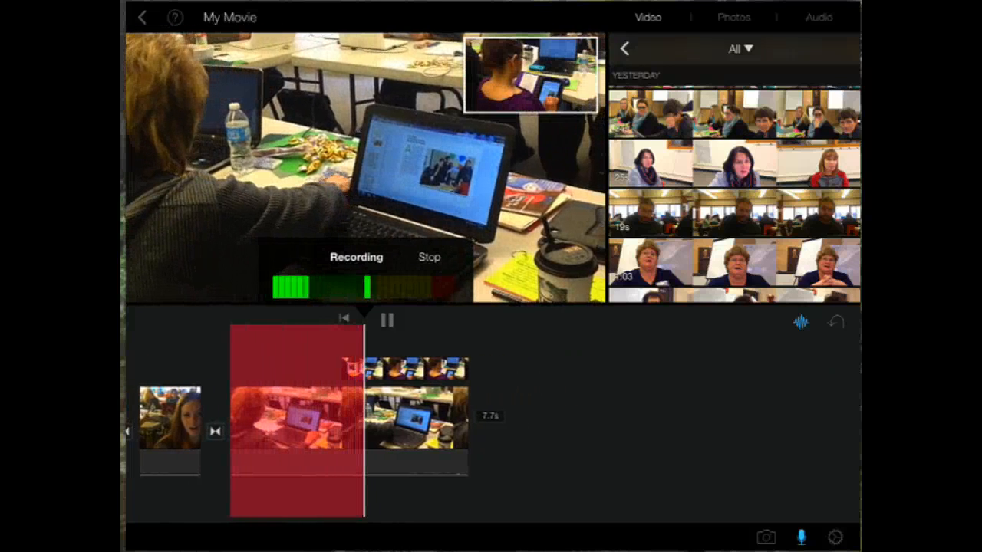
# Record a new voiceover take, accept it, and play it back over the clips.
pyautogui.click(429, 257)
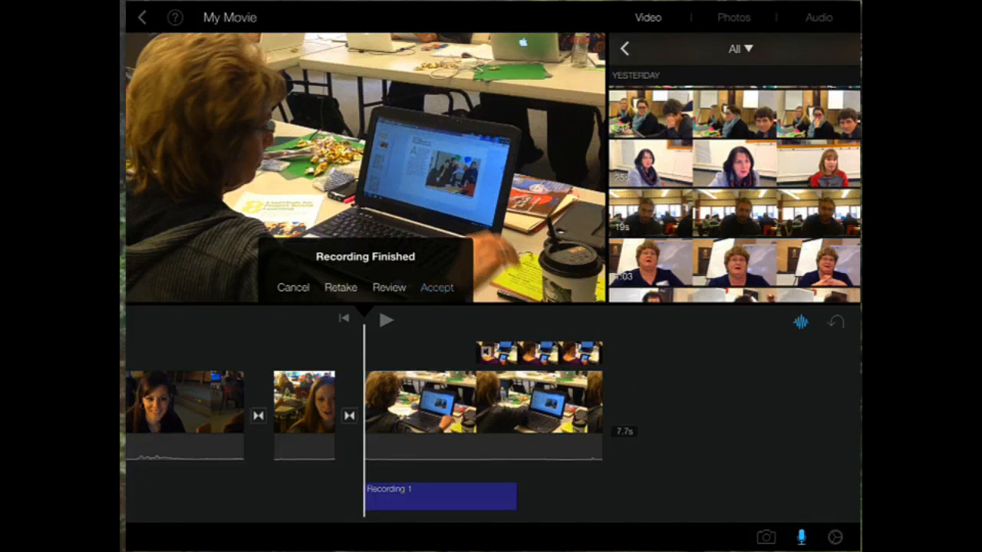
pyautogui.click(437, 287)
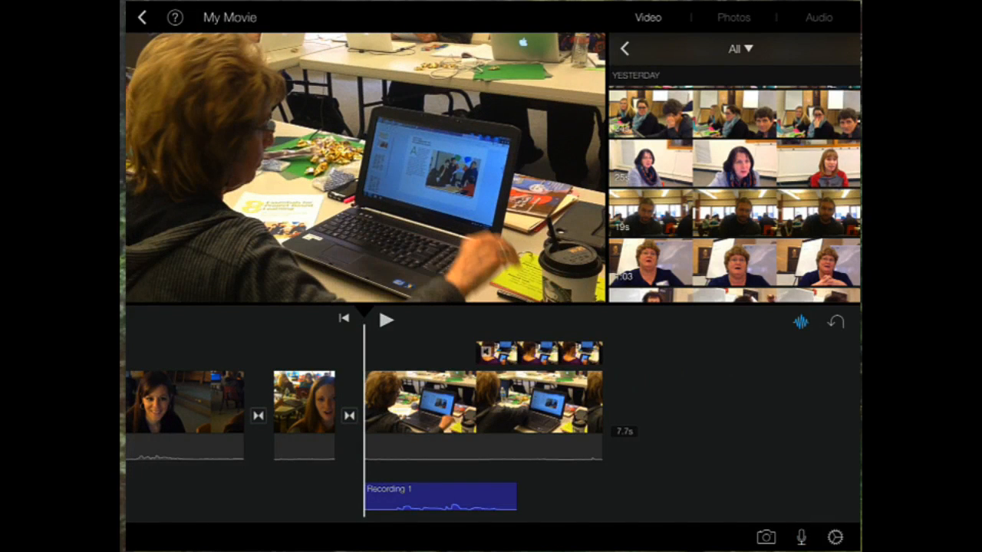
pyautogui.click(385, 319)
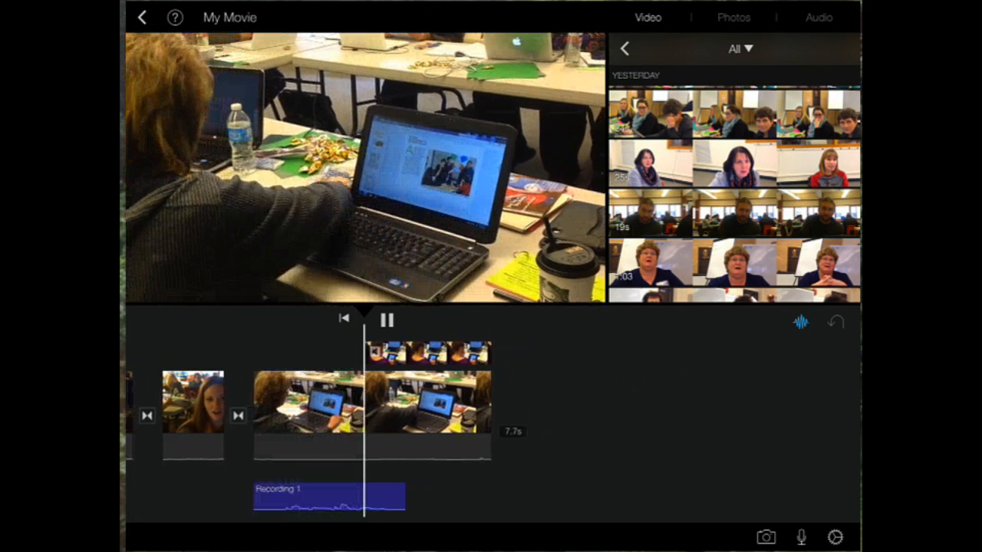
pyautogui.click(386, 320)
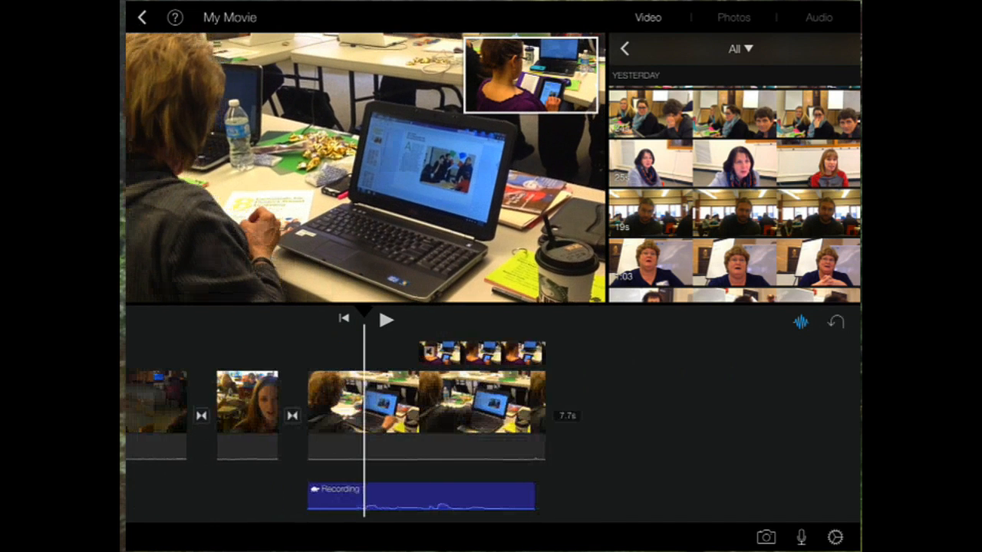
# Select the Recording 1 voiceover and raise its volume to 150%.
pyautogui.click(416, 495)
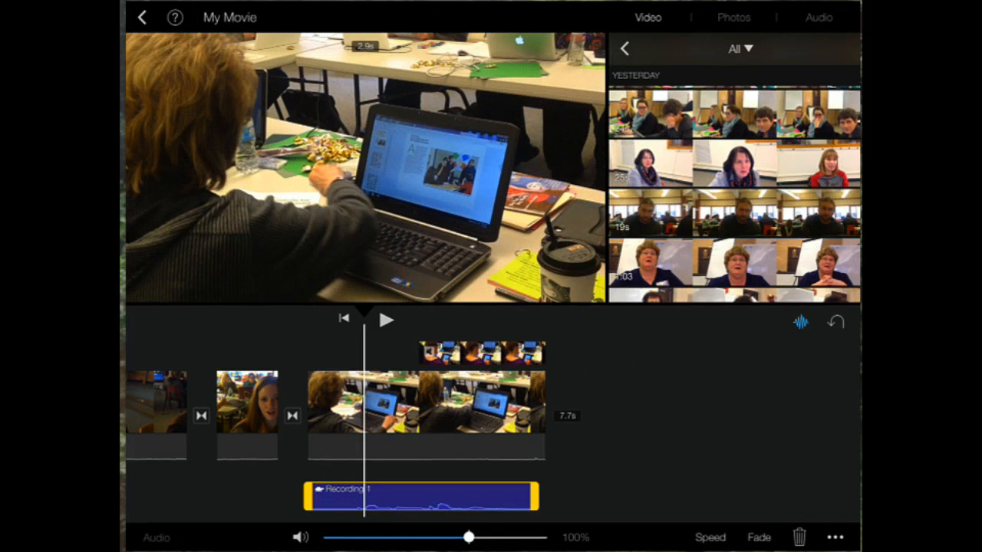
pyautogui.moveTo(468, 537); pyautogui.dragTo(390, 537)
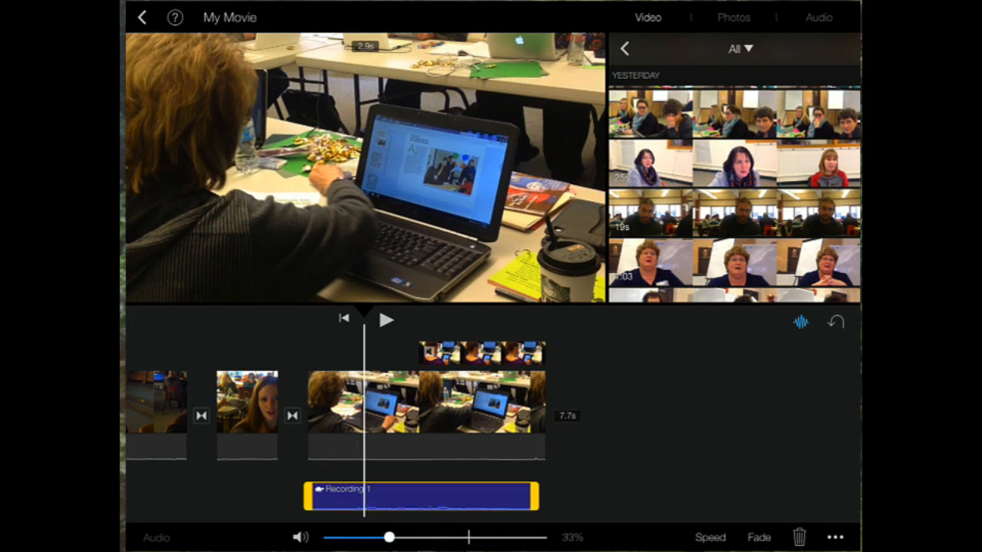
pyautogui.moveTo(388, 537); pyautogui.dragTo(496, 536)
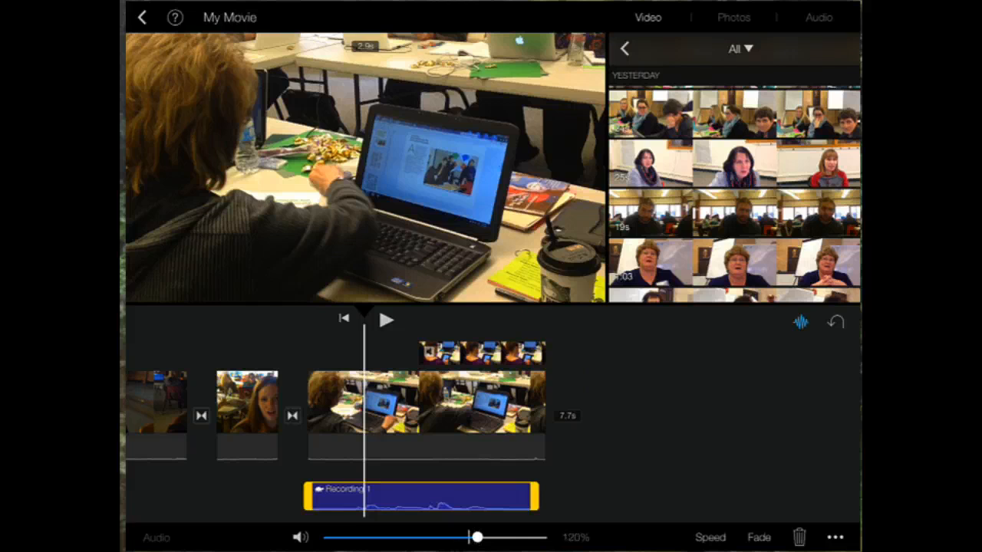
pyautogui.moveTo(474, 537); pyautogui.dragTo(491, 537)
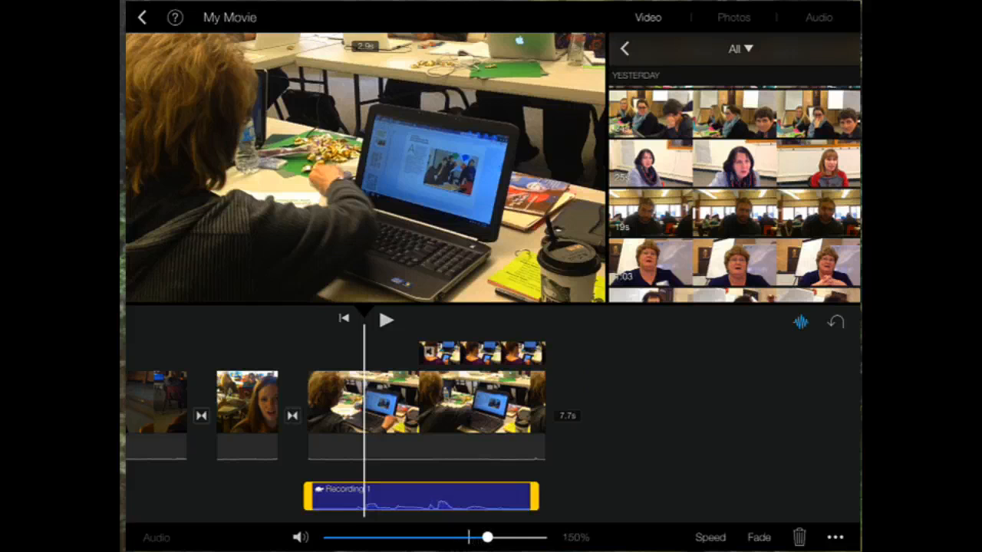
pyautogui.click(426, 418)
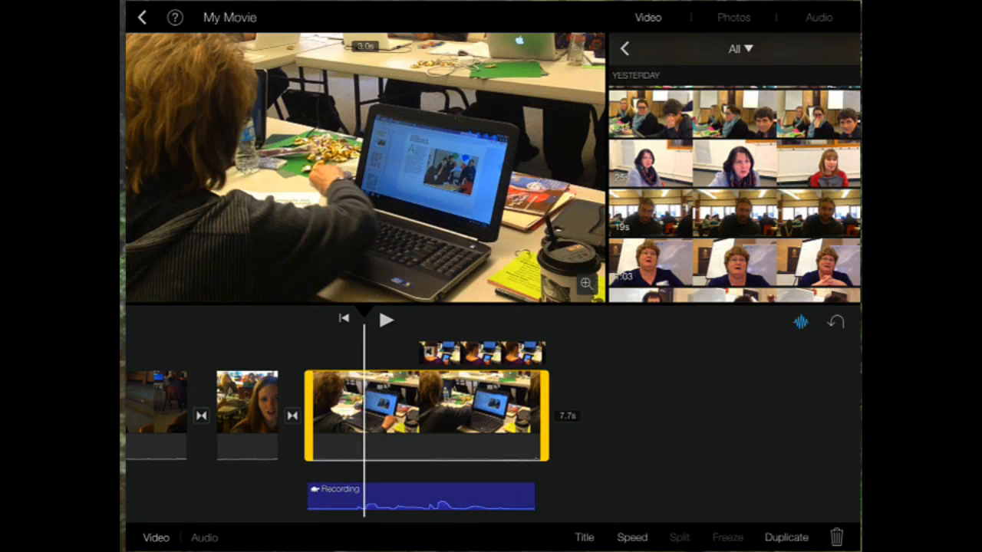
# Set the laptop cutaway clip's own audio volume to about 95%.
pyautogui.click(204, 538)
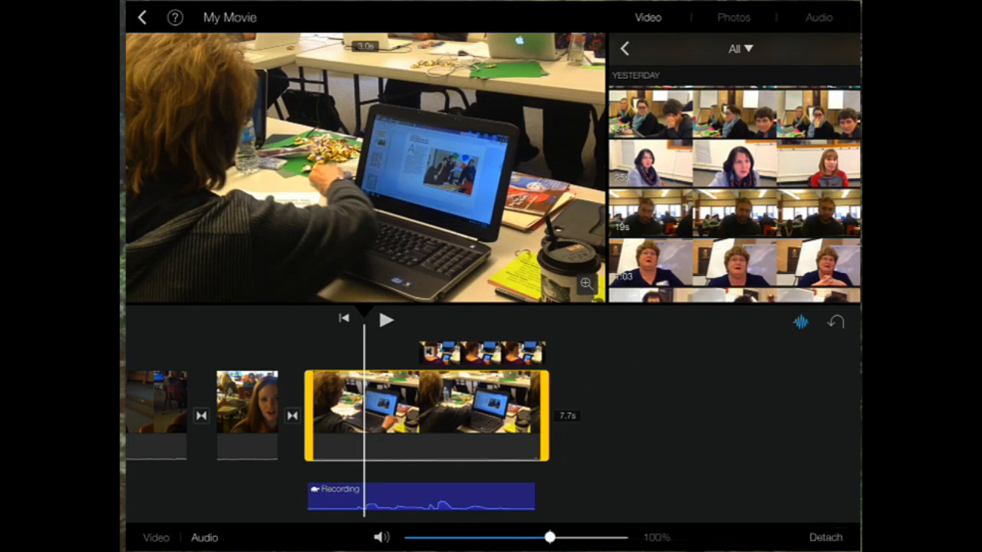
pyautogui.moveTo(551, 537); pyautogui.dragTo(481, 536)
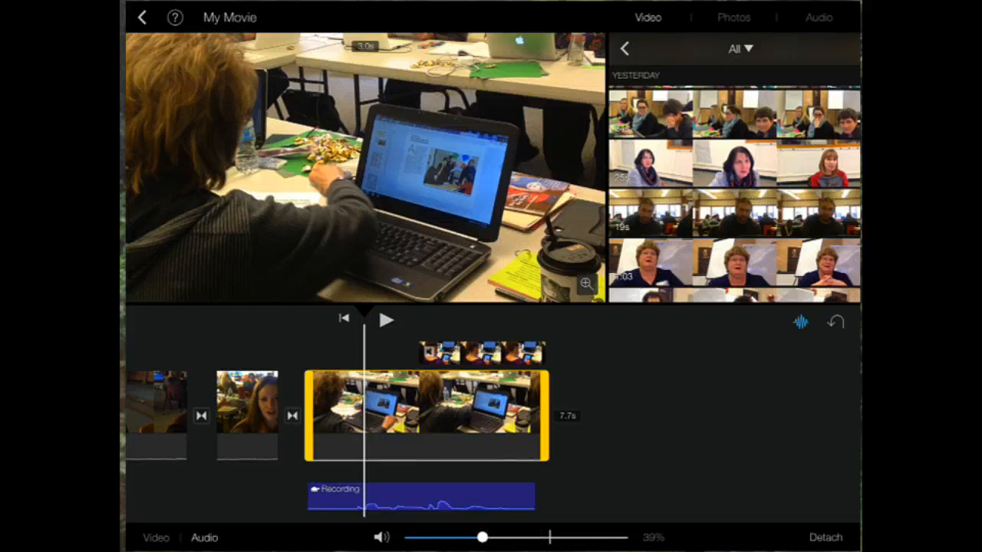
pyautogui.moveTo(482, 537); pyautogui.dragTo(548, 537)
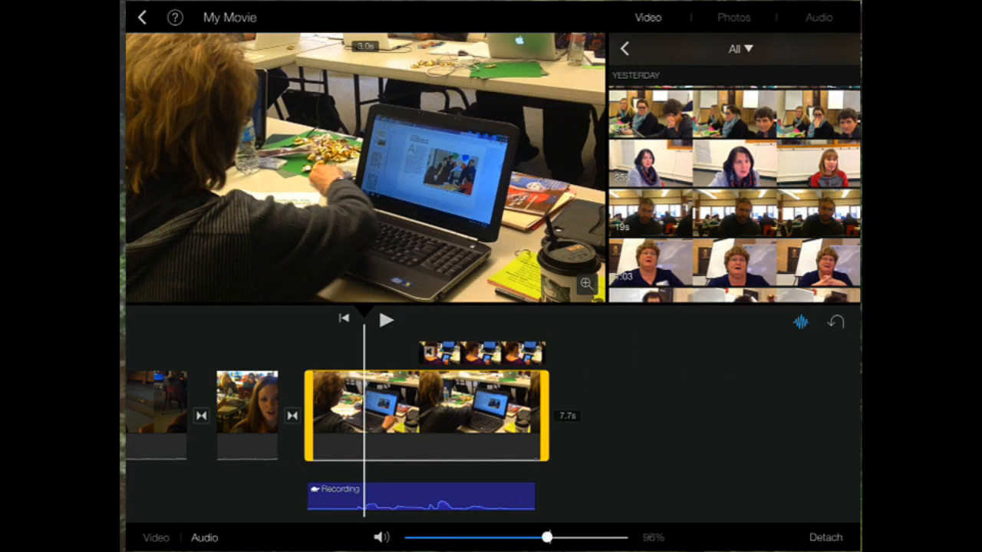
pyautogui.moveTo(547, 537); pyautogui.dragTo(596, 536)
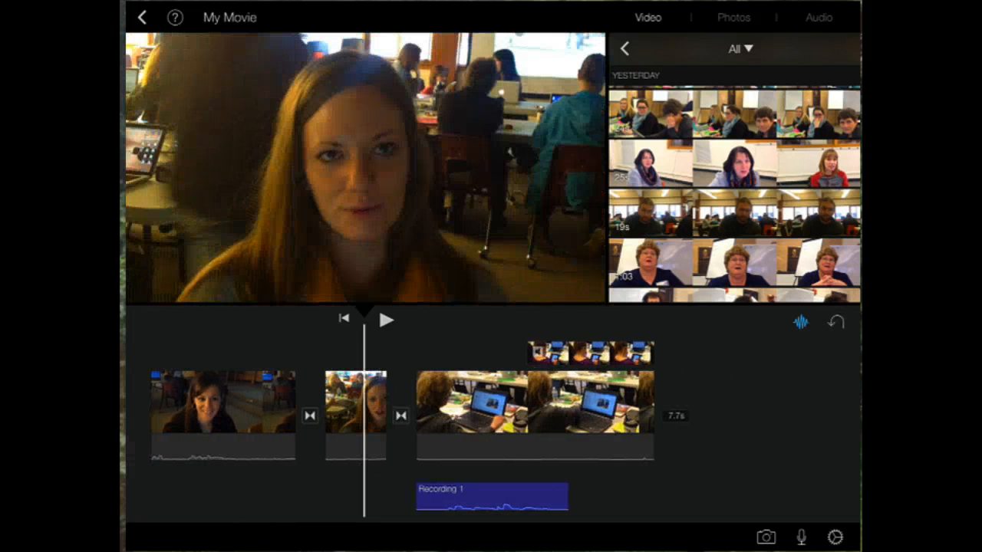
# Place the scarf interview clip after the laptop cutaway, with a listener cutaway above.
pyautogui.click(388, 320)
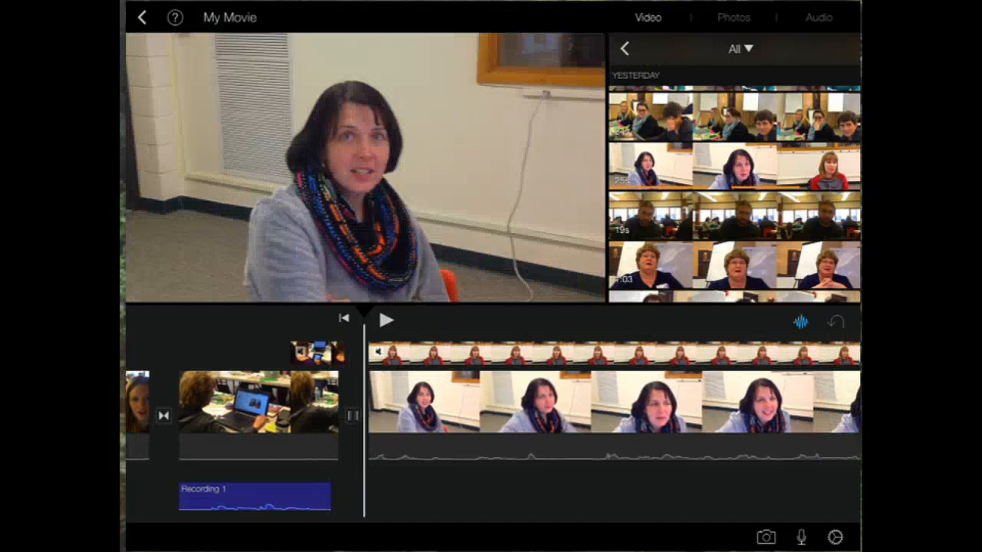
# Preview the scarf interview with its red-shirt listener split-screen cutaway.
pyautogui.click(387, 320)
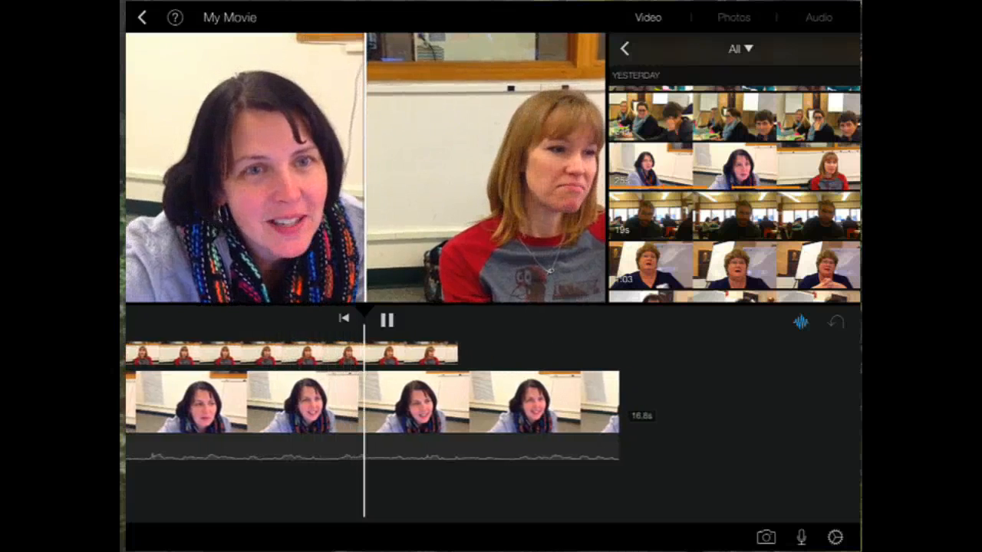
pyautogui.click(387, 319)
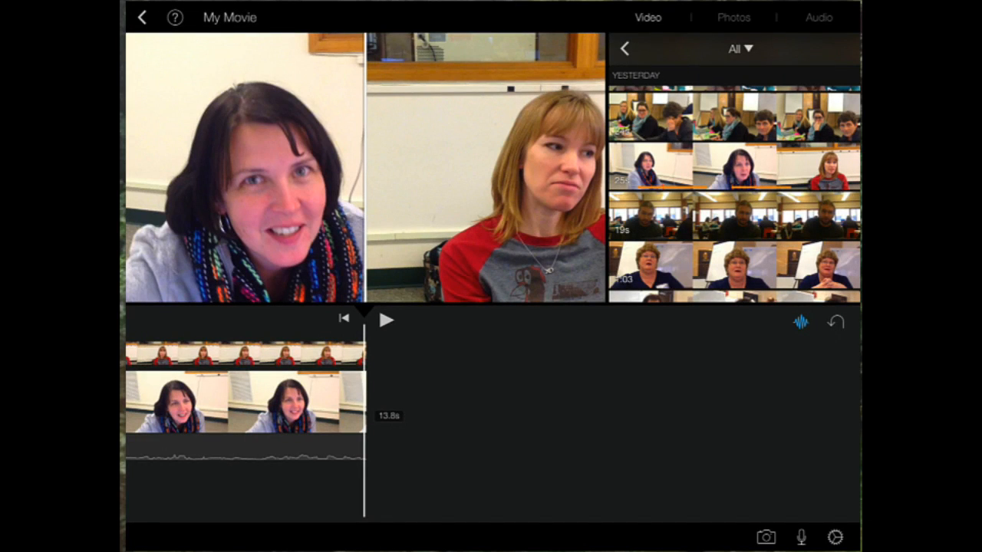
# Add the workshop table and green notes Camera Roll photos after the scarf interview.
pyautogui.click(732, 16)
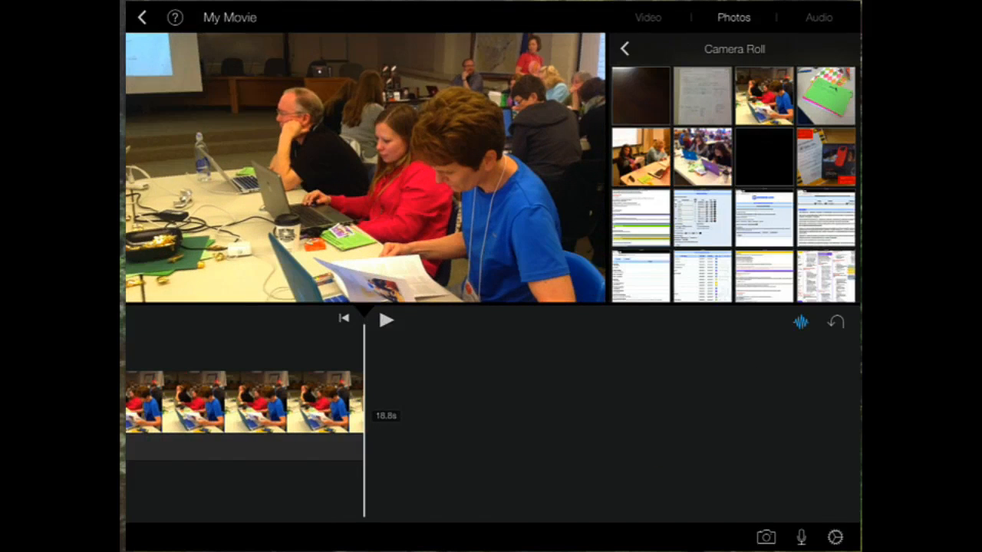
pyautogui.click(387, 319)
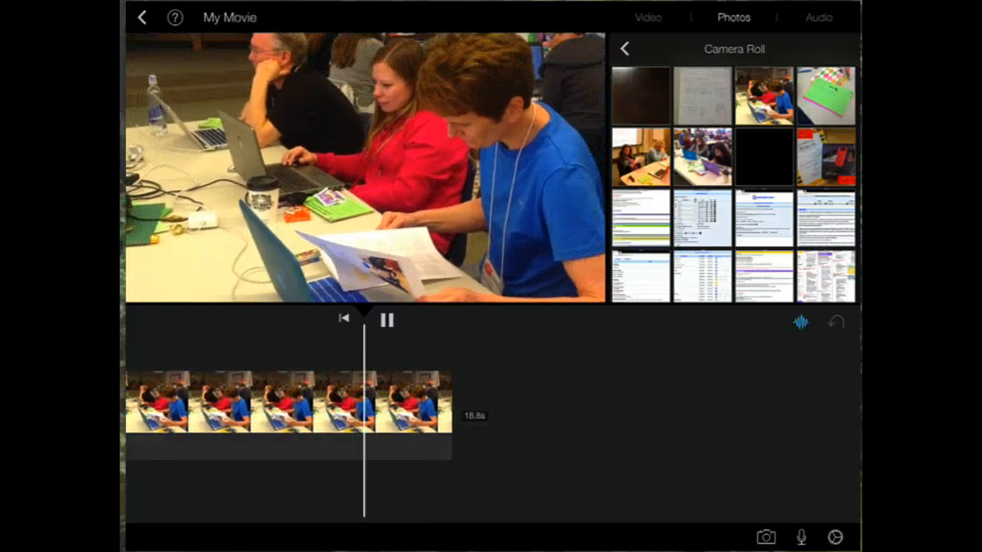
pyautogui.click(386, 320)
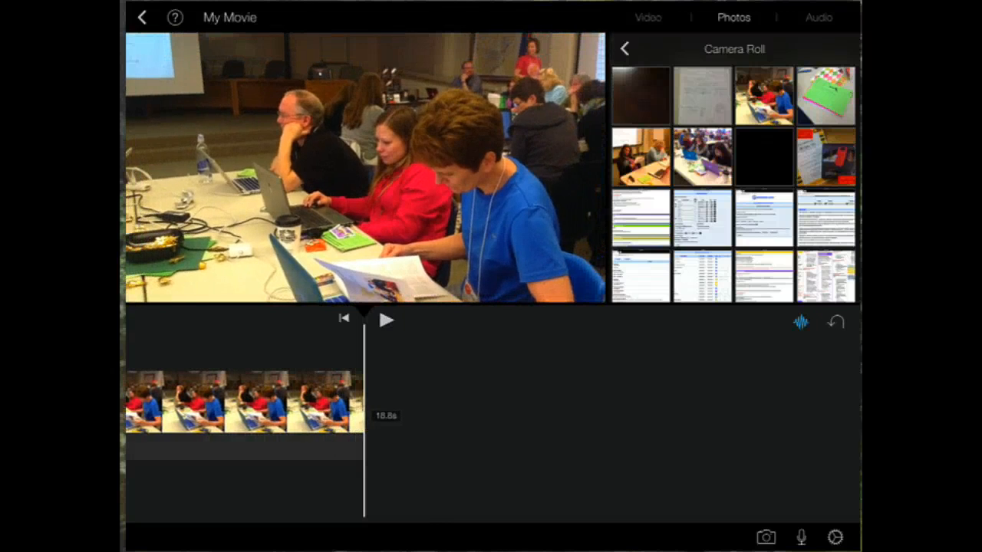
pyautogui.click(238, 414)
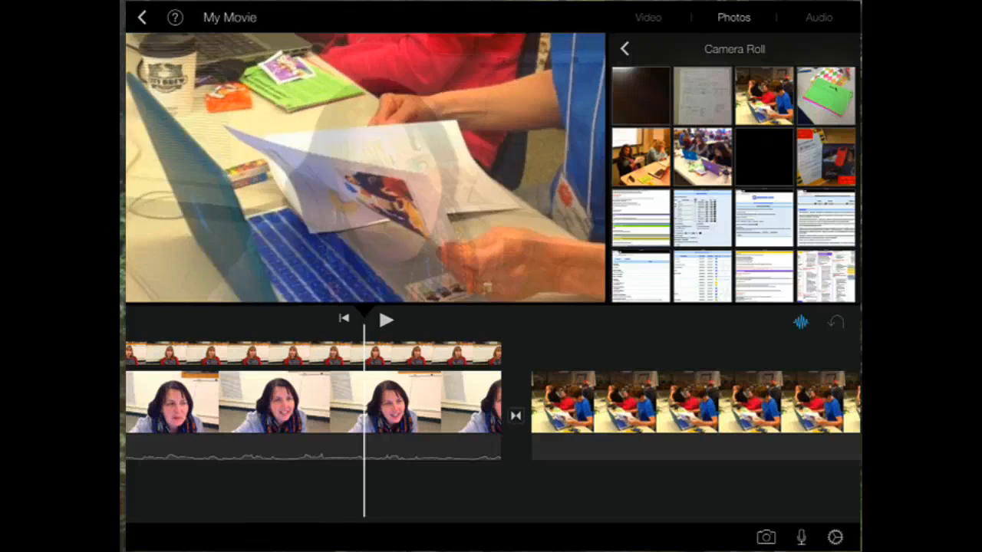
pyautogui.click(386, 319)
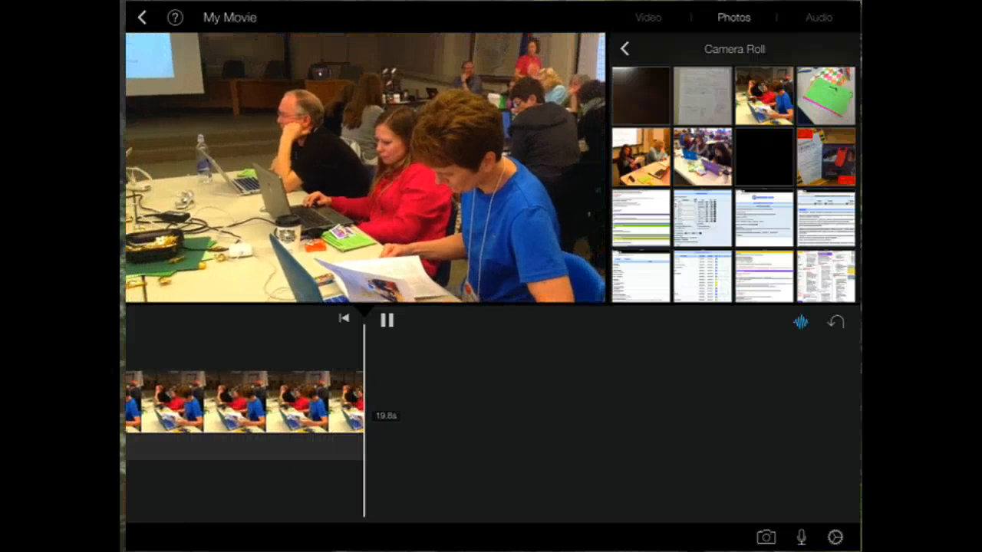
pyautogui.click(386, 319)
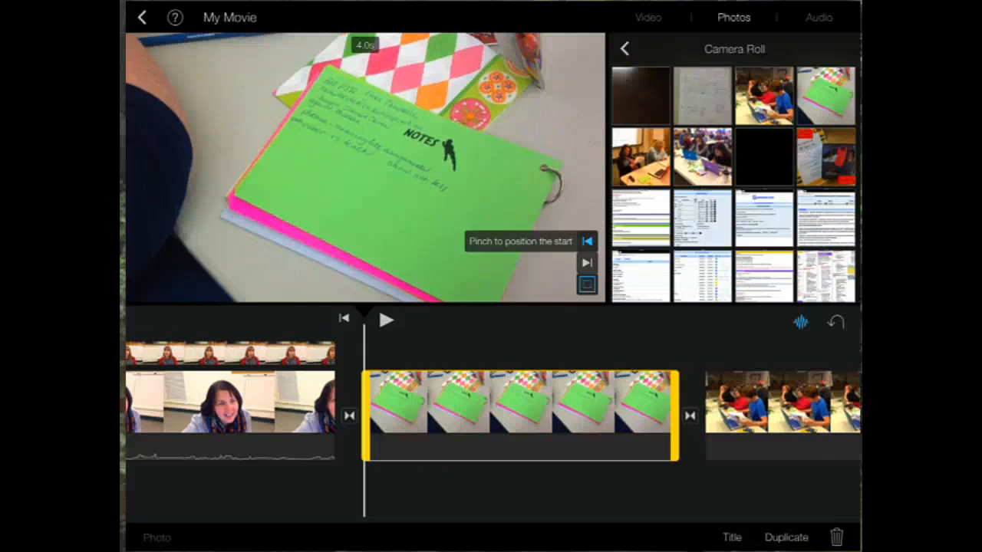
pyautogui.click(386, 320)
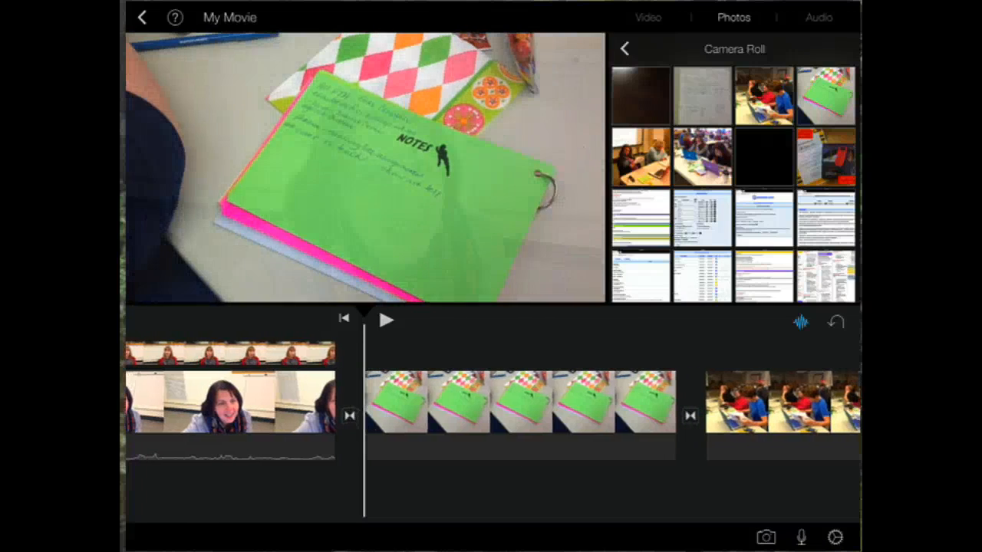
# Add the Bright theme music as a background track and preview the movie.
pyautogui.click(818, 17)
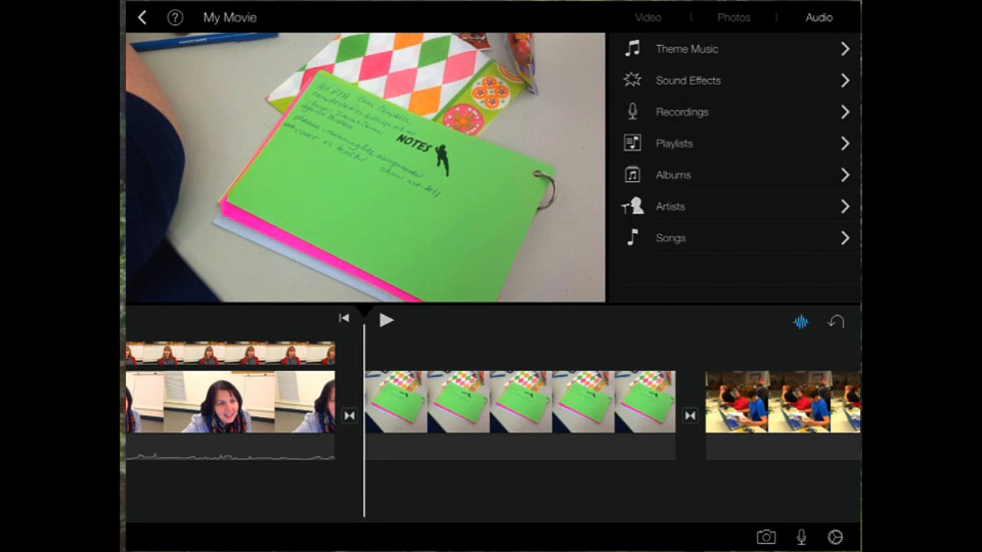
pyautogui.click(685, 48)
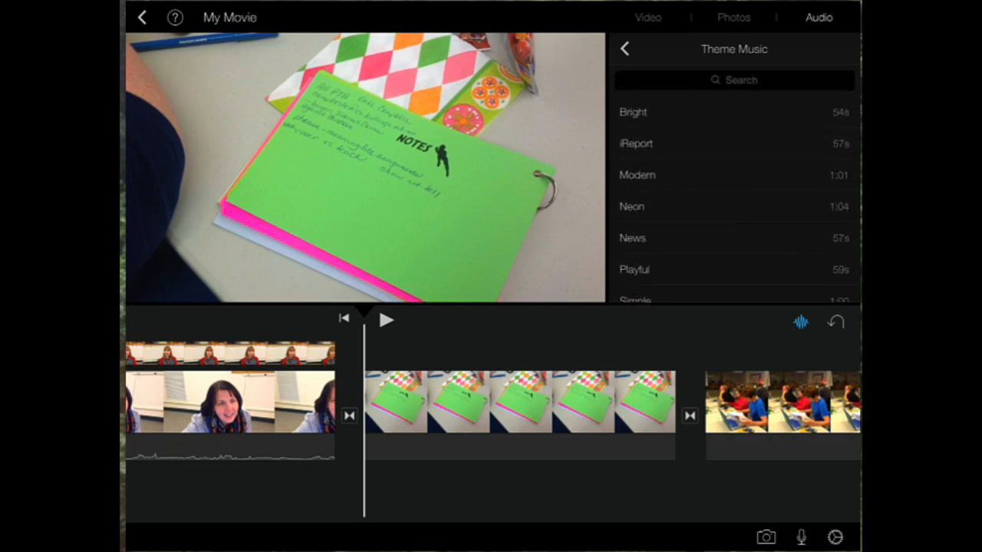
pyautogui.click(633, 112)
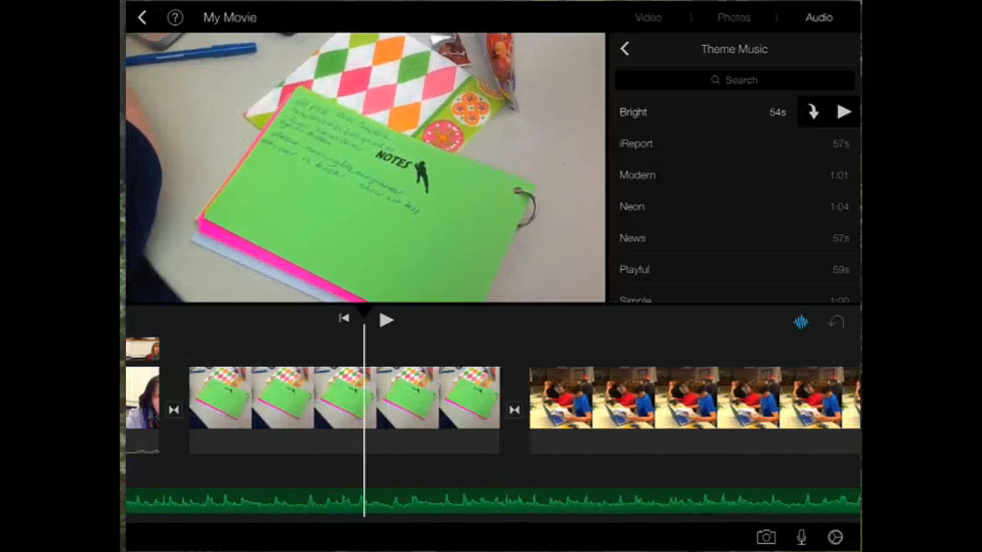
pyautogui.click(388, 320)
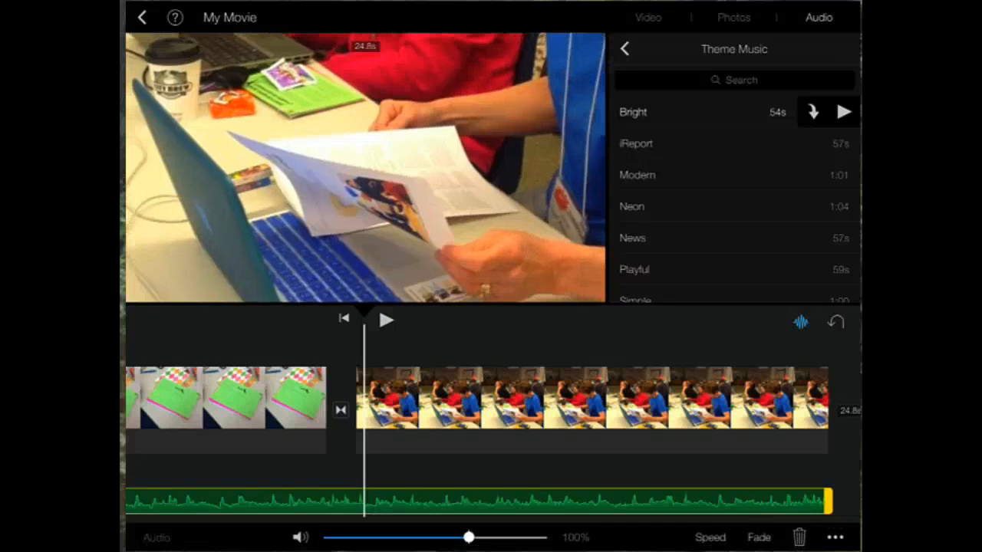
pyautogui.moveTo(468, 537); pyautogui.dragTo(413, 536)
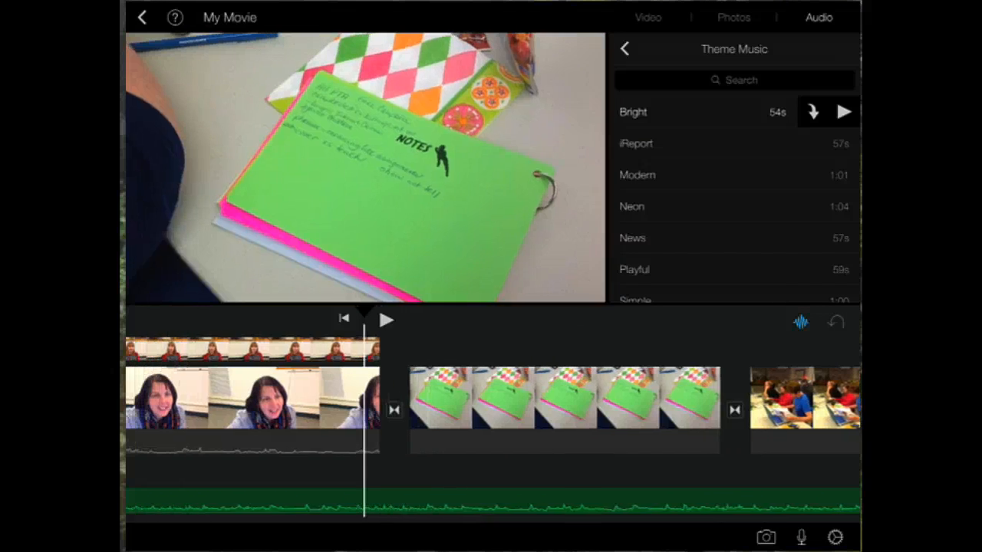
pyautogui.click(253, 403)
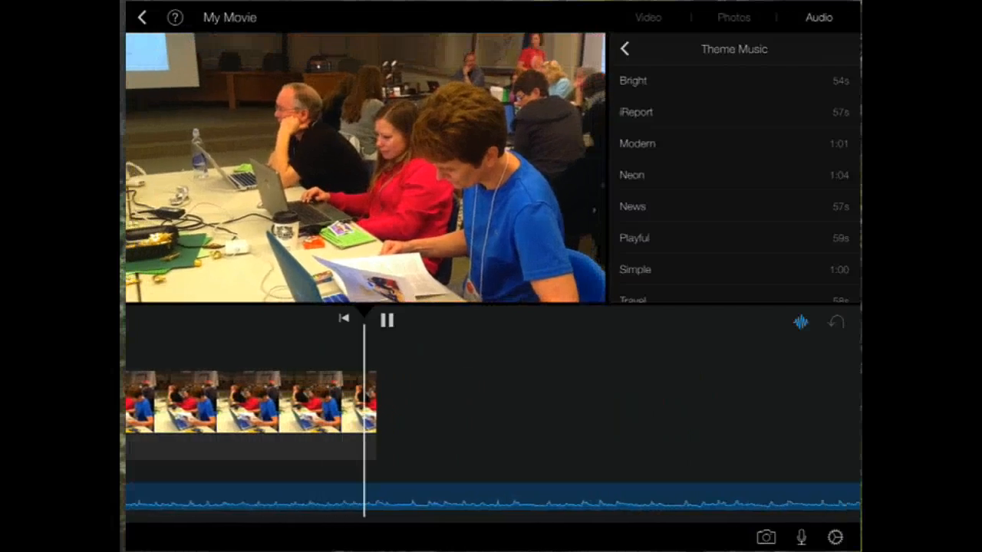
pyautogui.click(387, 320)
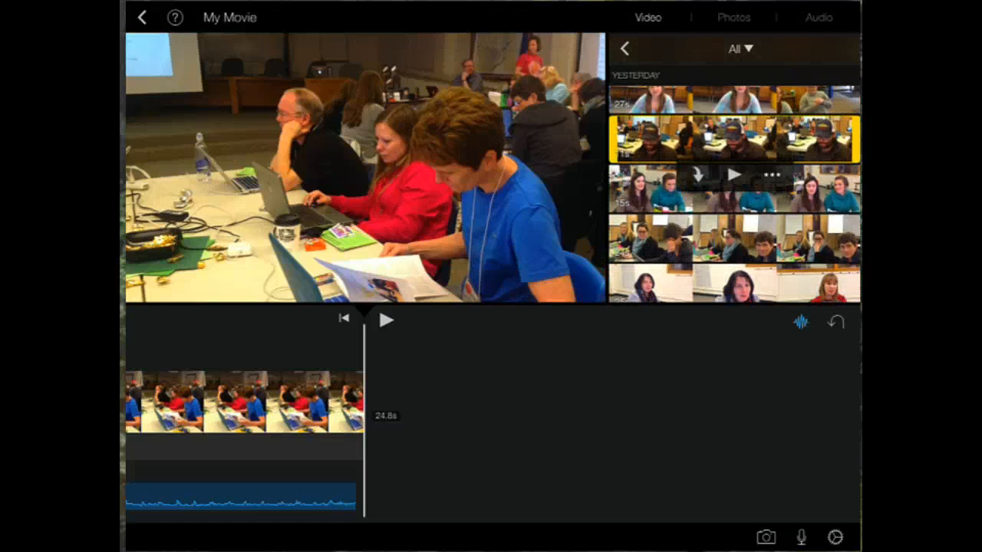
# Drag the cap interview clip in after the workshop photo and select it.
pyautogui.moveTo(733, 139); pyautogui.dragTo(383, 395)
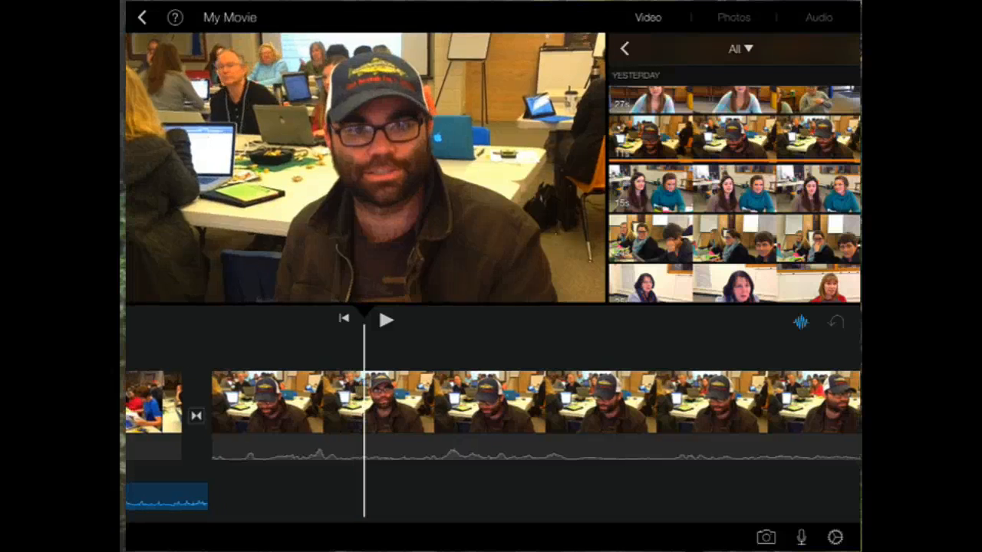
pyautogui.click(522, 414)
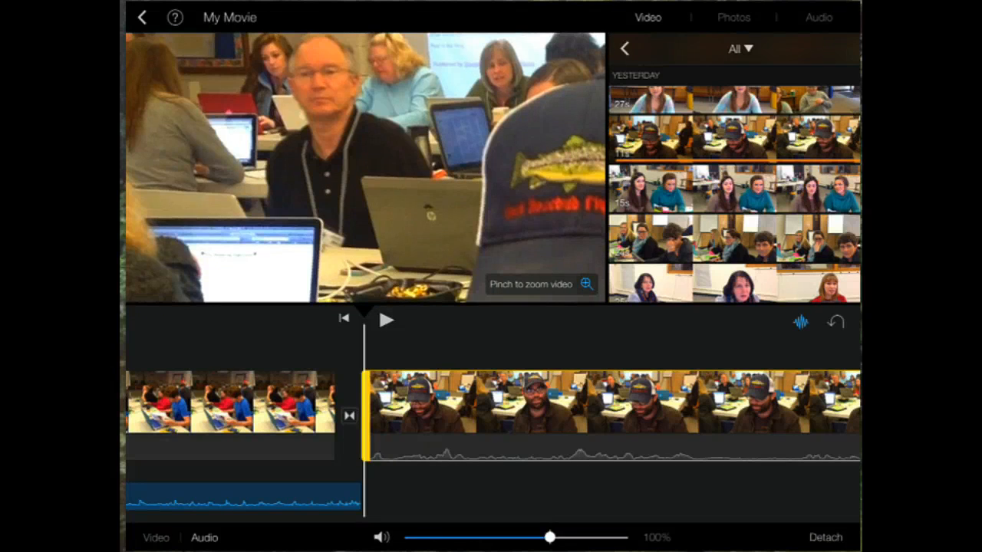
# Open the 1.0-second transition between the green notes photo and workshop scene.
pyautogui.click(387, 318)
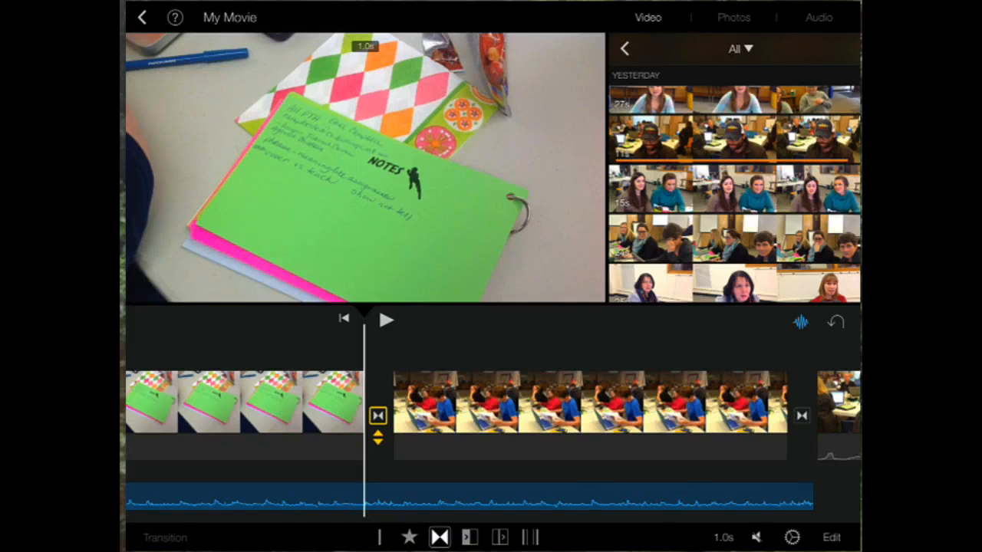
# Change the notes-to-workshop transition from a dissolve to a slide with a direction.
pyautogui.click(467, 534)
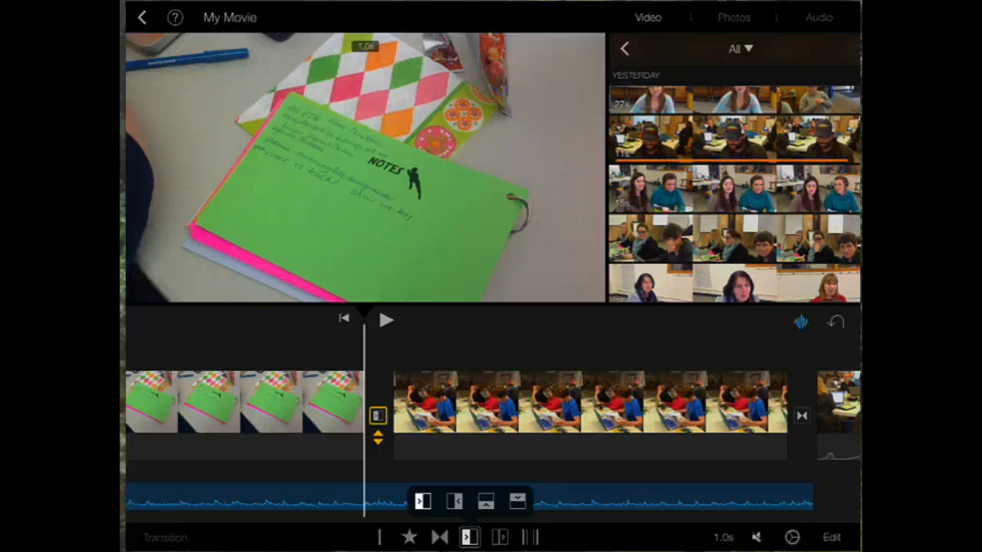
pyautogui.click(387, 319)
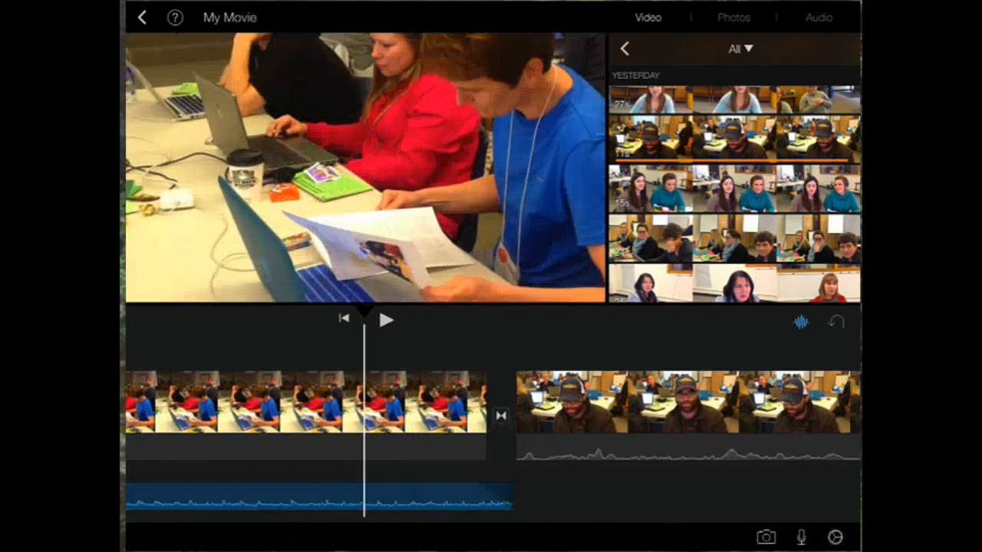
pyautogui.click(386, 319)
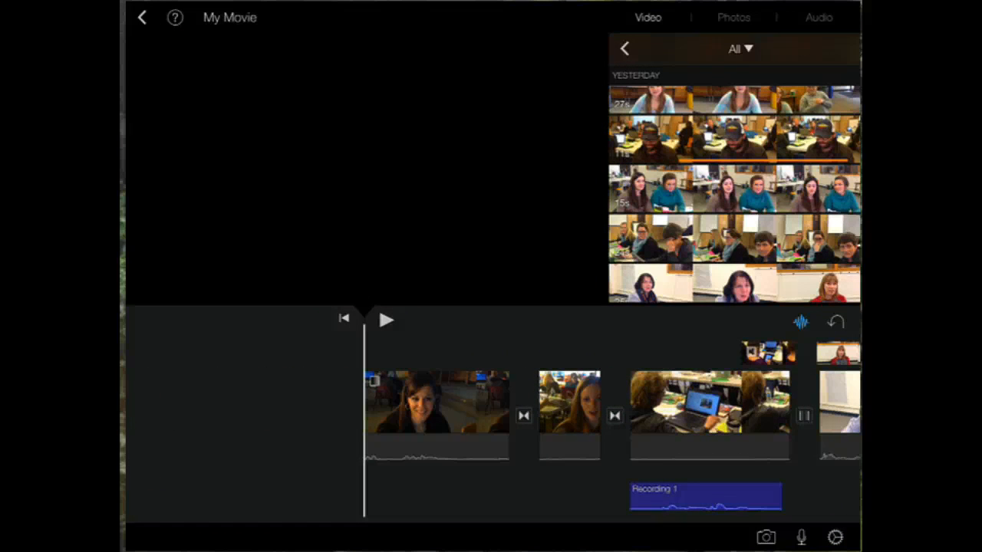
# Add the opening title 'What is Project-Based Learning?' over the first interview clip.
pyautogui.click(430, 407)
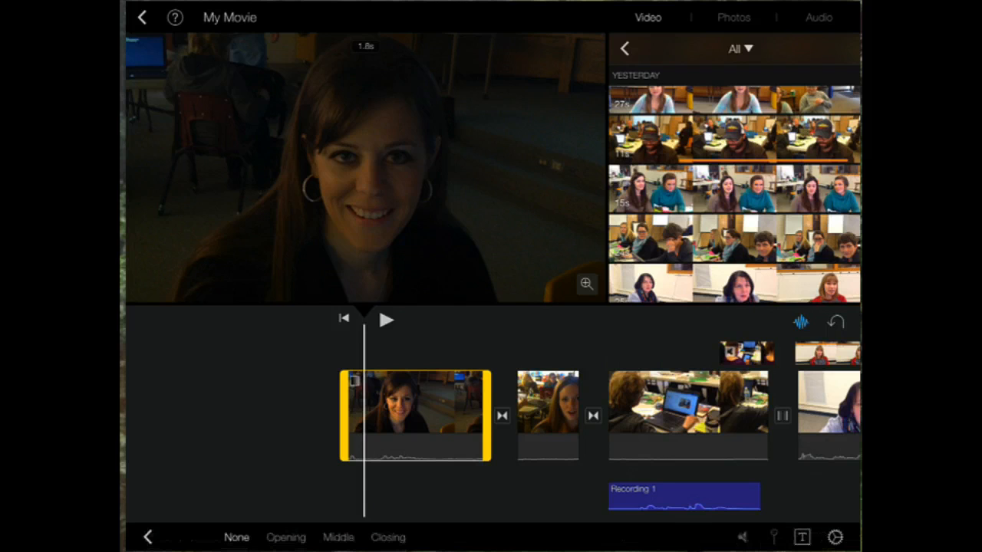
pyautogui.click(286, 537)
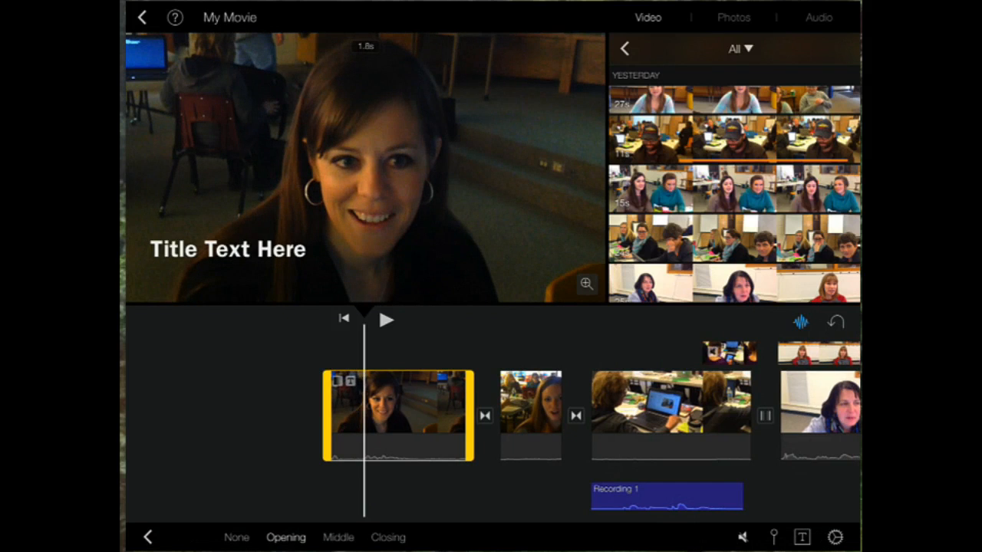
pyautogui.click(227, 249)
pyautogui.write('Ti')
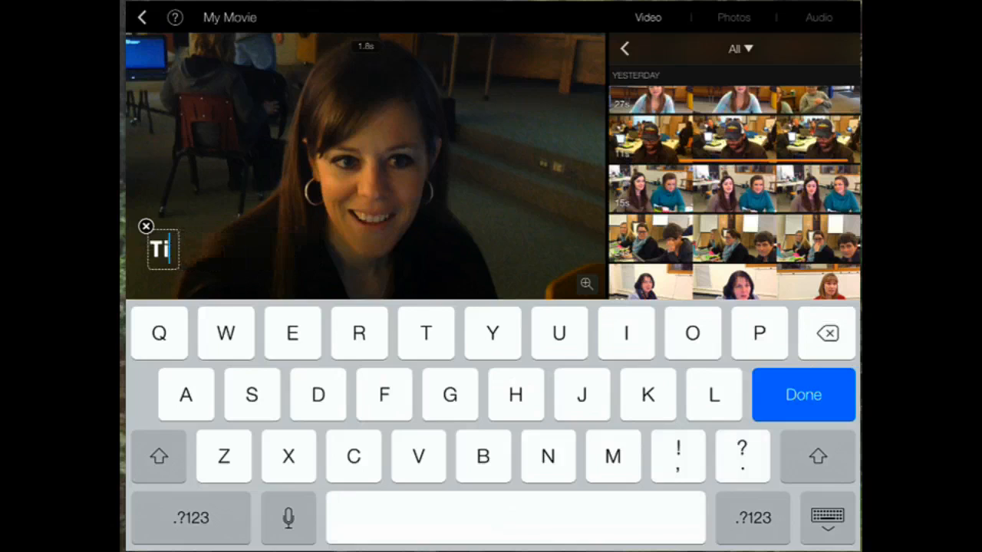
pyautogui.click(803, 394)
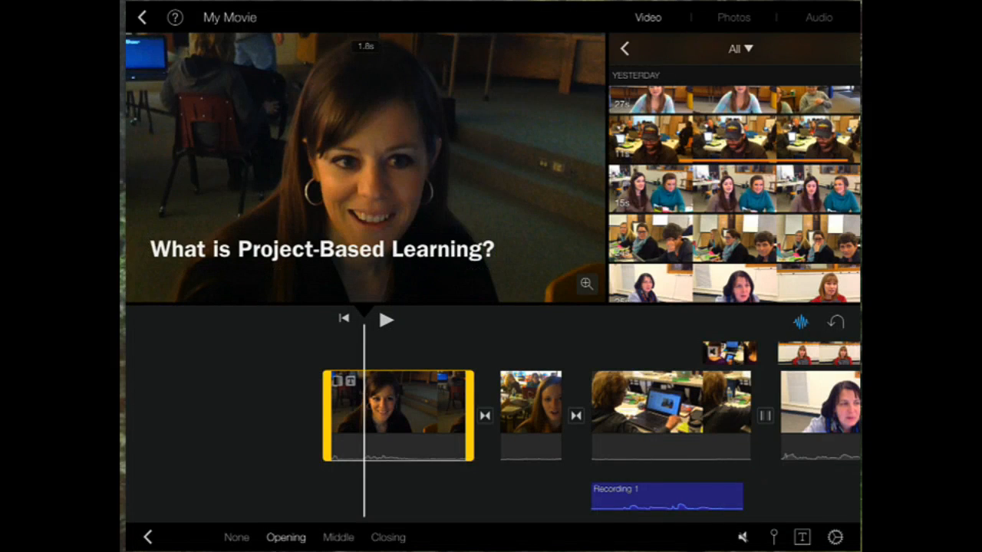
pyautogui.click(388, 320)
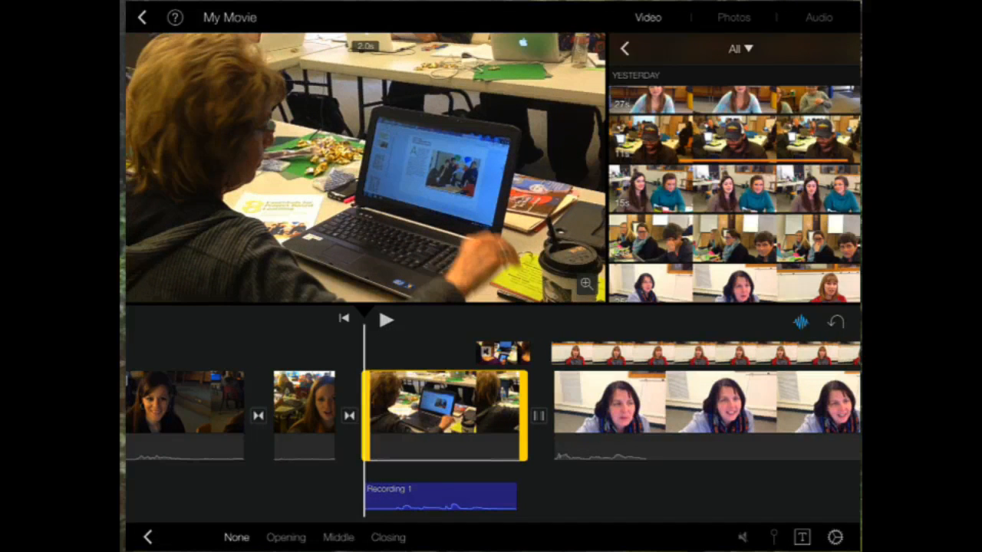
# Add a middle 'Collaboration' title to the laptop cutaway and restyle it as Pop-Up.
pyautogui.click(338, 537)
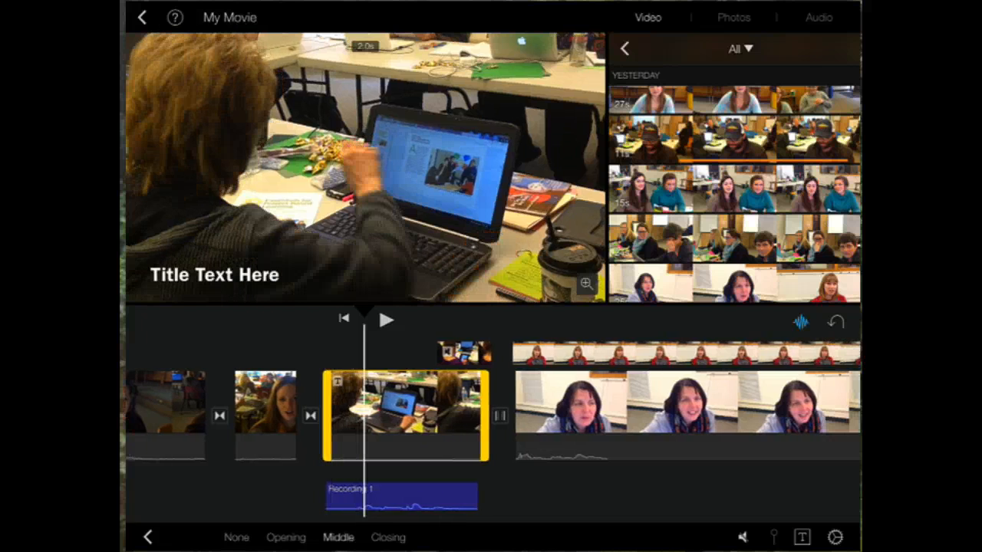
pyautogui.click(214, 275)
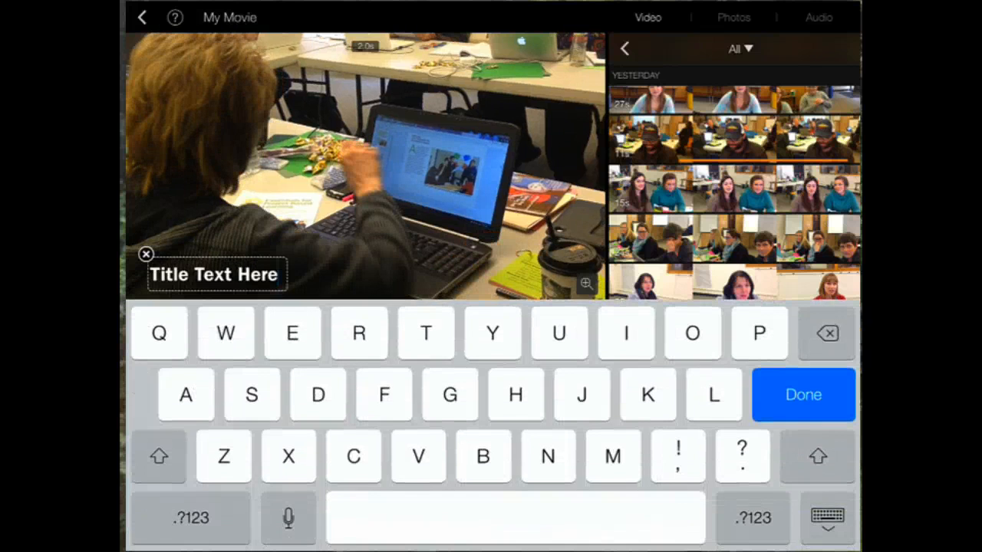
pyautogui.write('Tit')
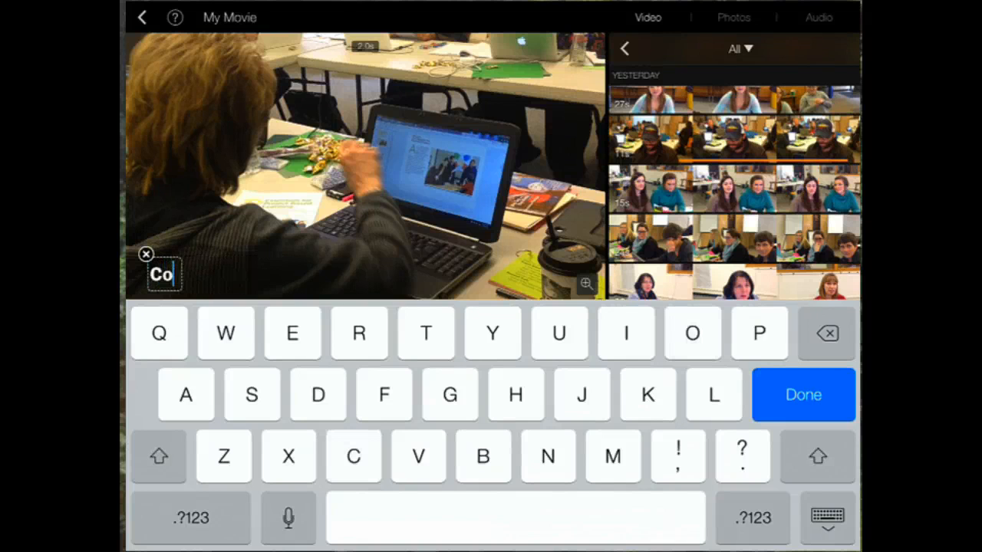
pyautogui.write('llabor')
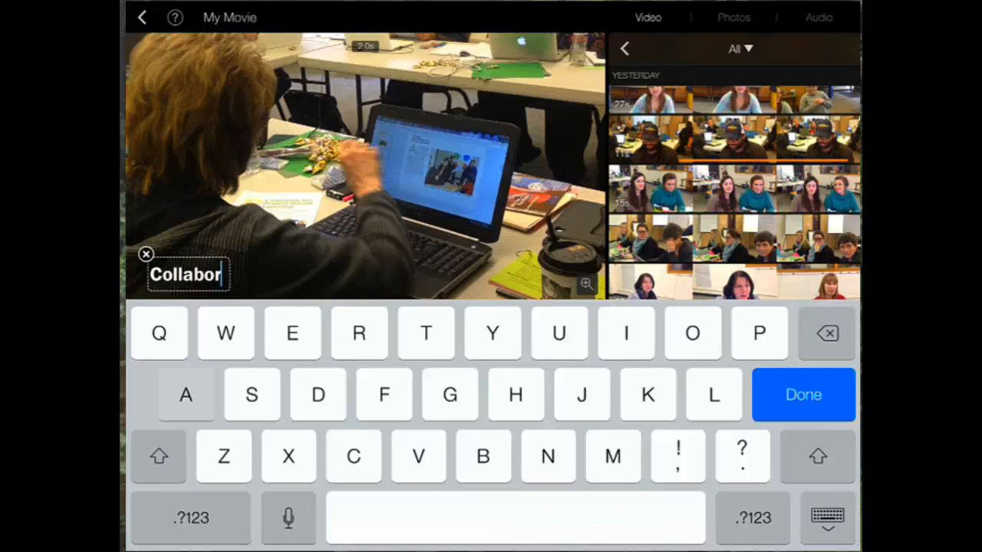
pyautogui.write('ation')
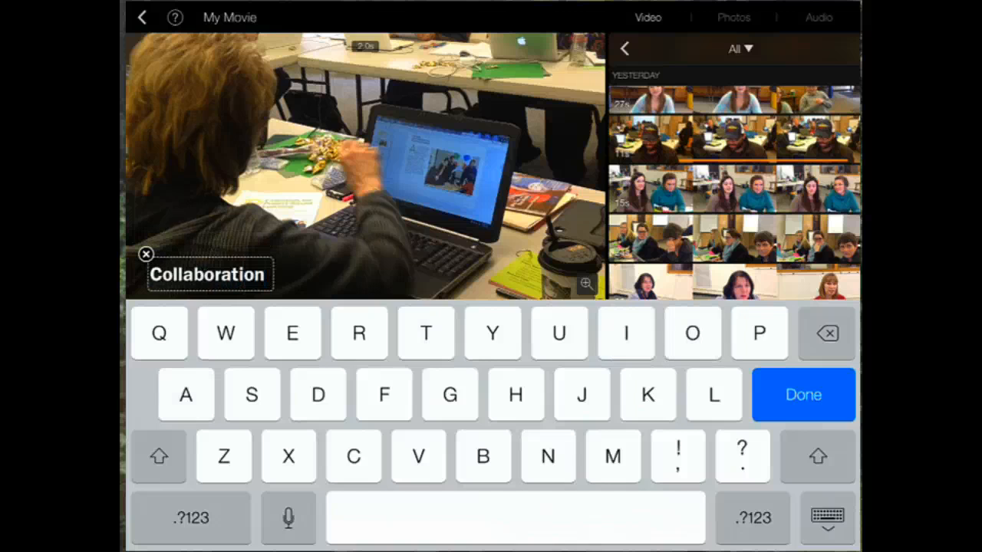
pyautogui.click(803, 395)
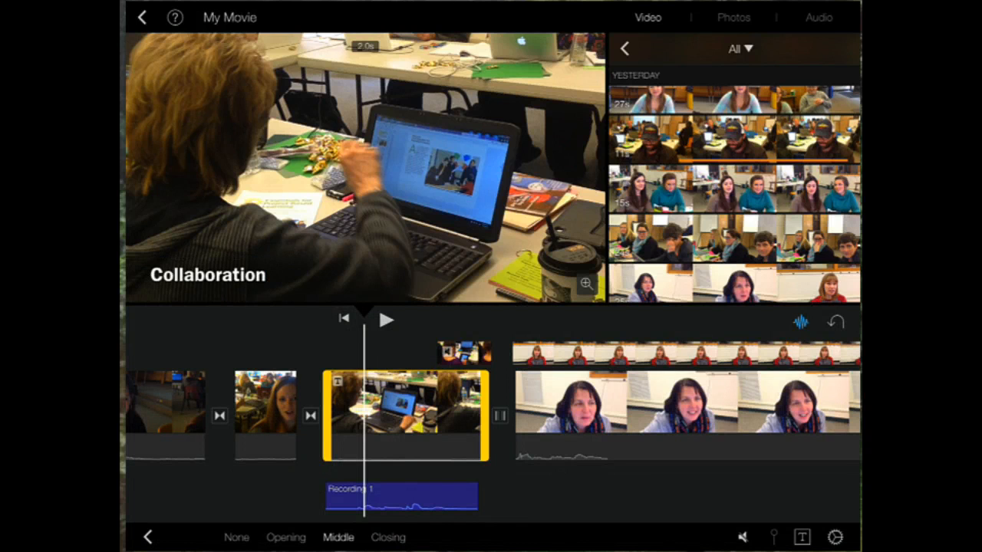
pyautogui.click(803, 536)
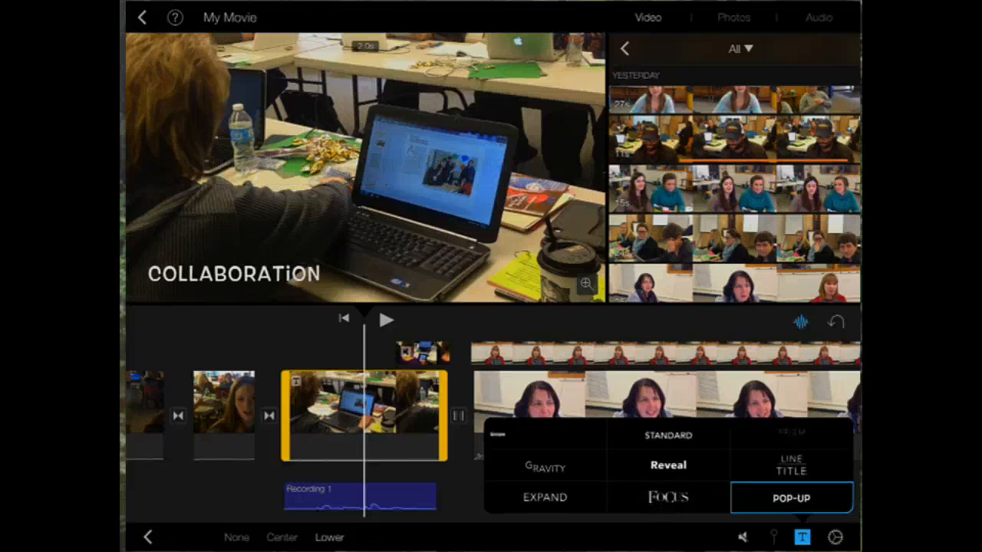
# Select the 31.2-second interview clip of the bearded man in the cap.
pyautogui.click(835, 537)
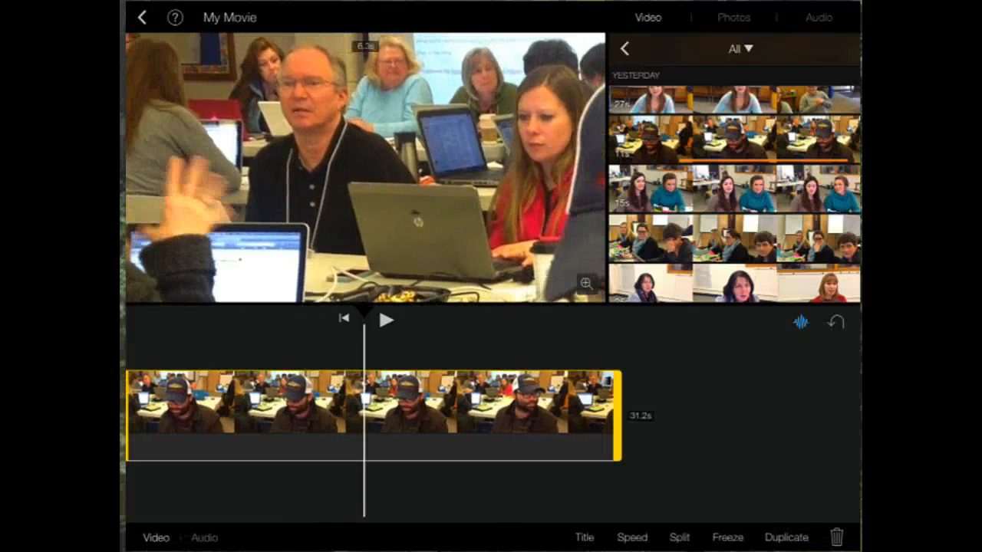
# Split the cap clip, add closing title 'BPS Tech Cadre', and return to the project.
pyautogui.click(678, 537)
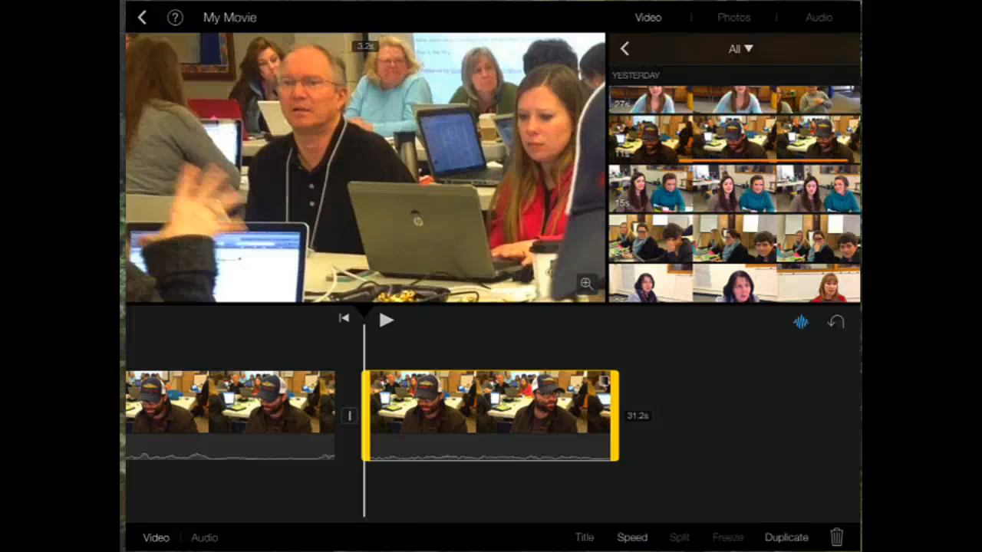
pyautogui.click(583, 536)
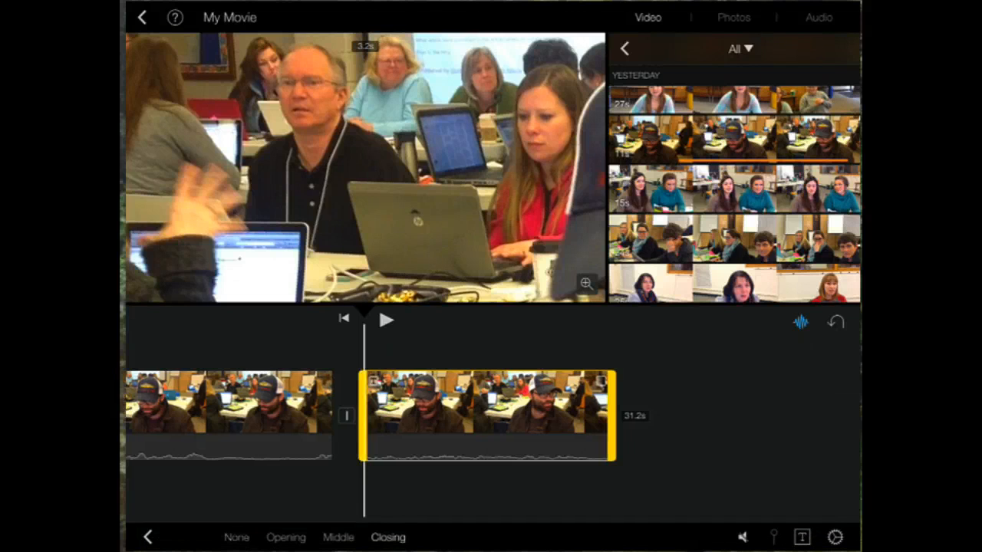
pyautogui.click(388, 537)
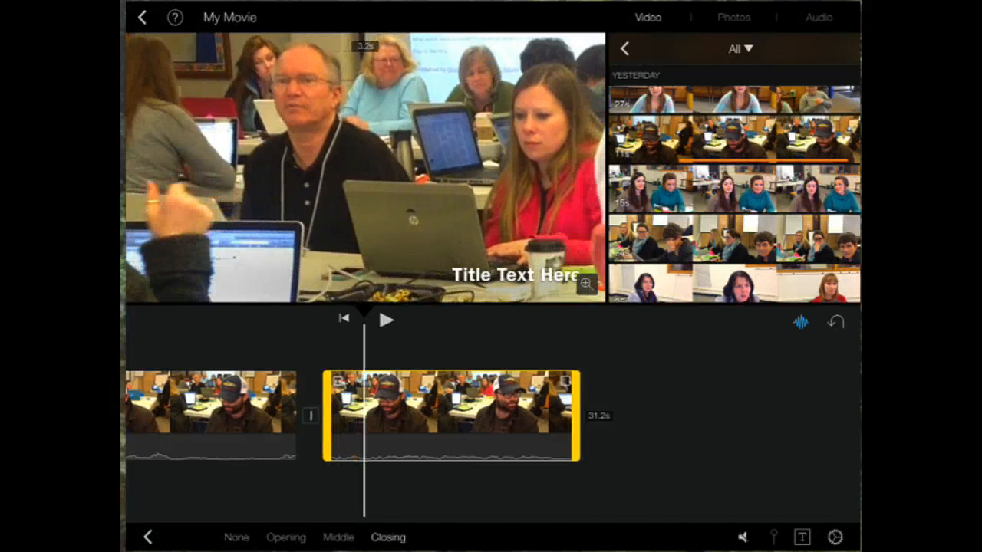
pyautogui.write('BPS Tech Cadre')
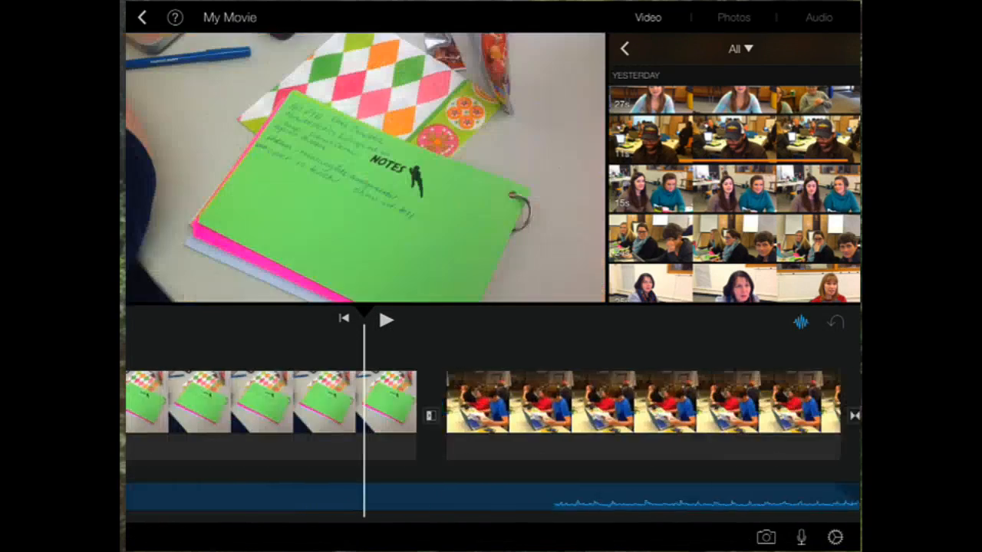
pyautogui.click(145, 18)
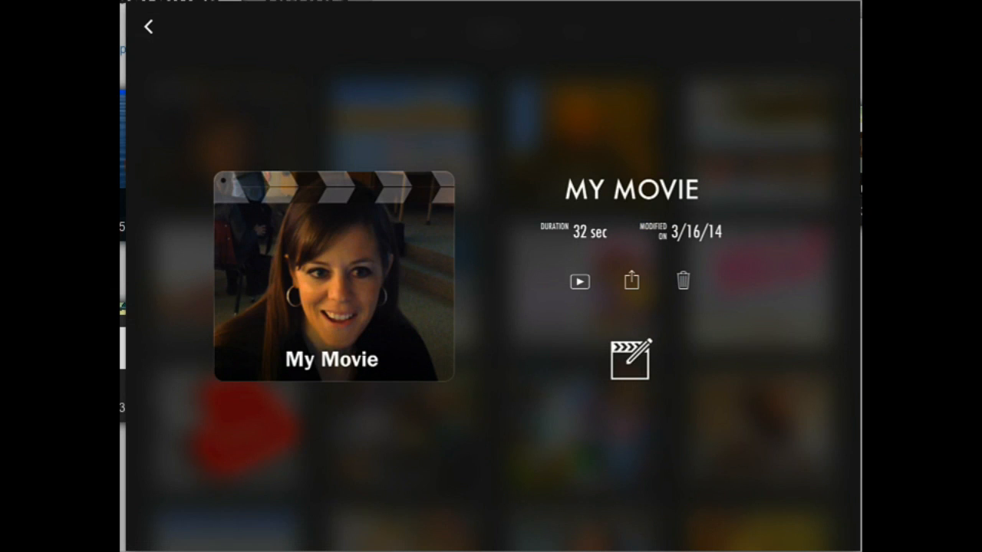
# Rename the project 'PBL' and bring up its sharing destinations.
pyautogui.click(633, 188)
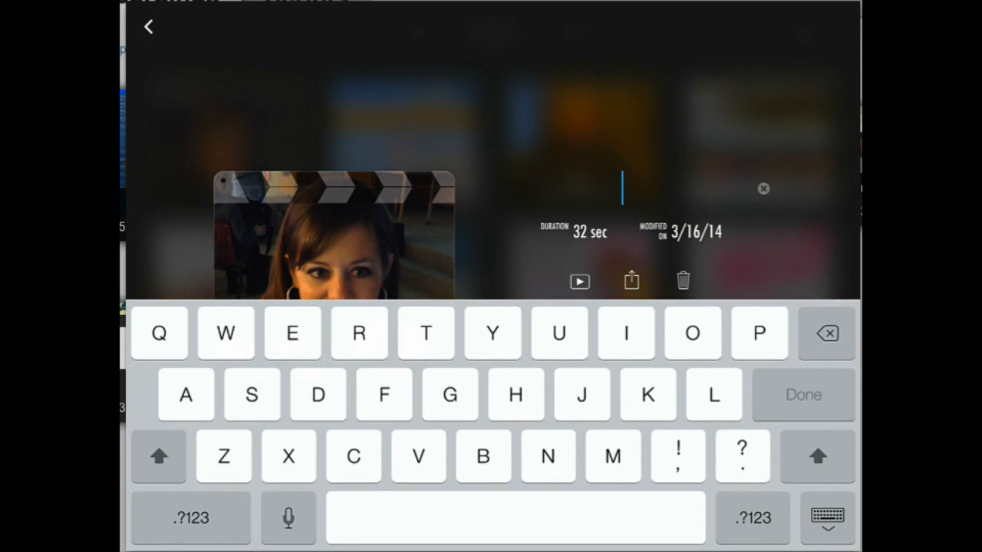
pyautogui.write('Pb')
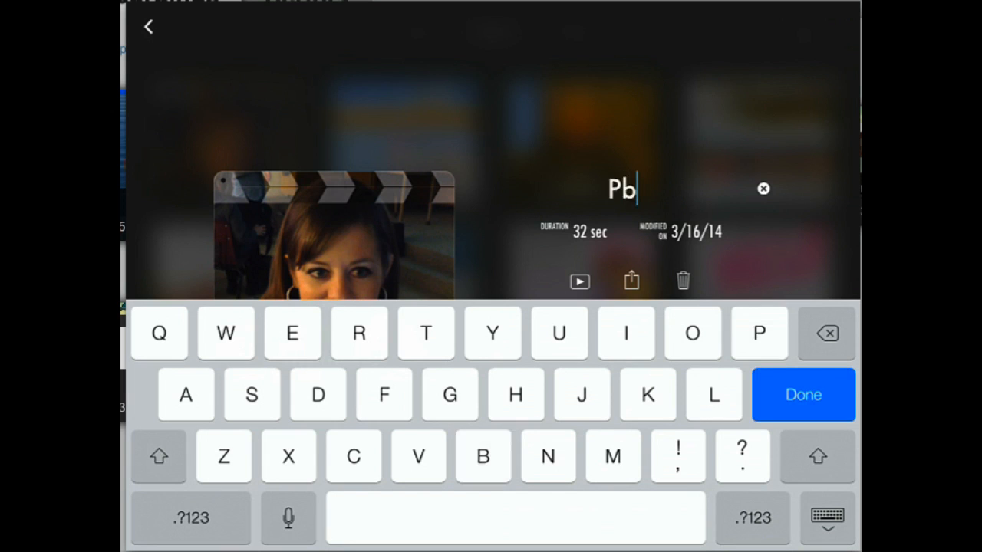
pyautogui.press('l')
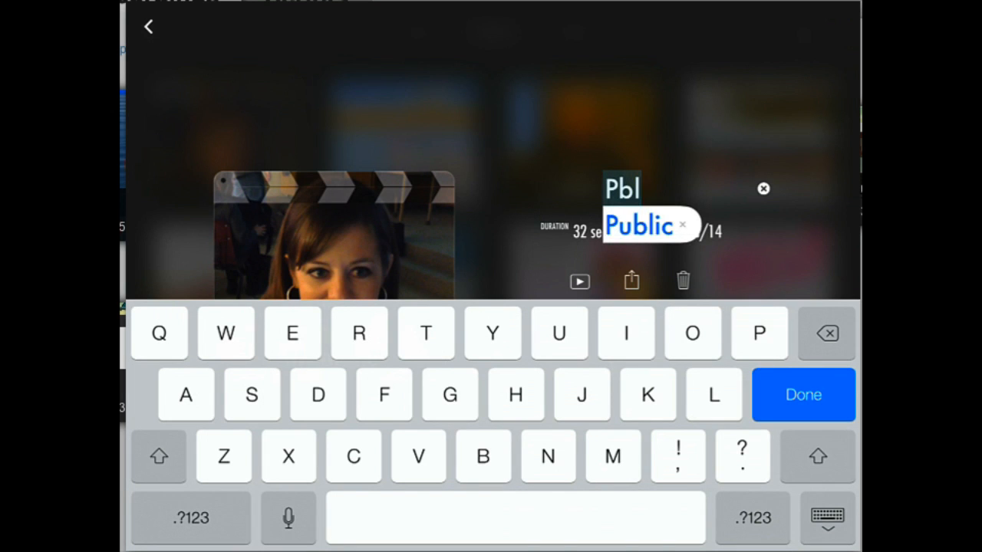
pyautogui.click(802, 395)
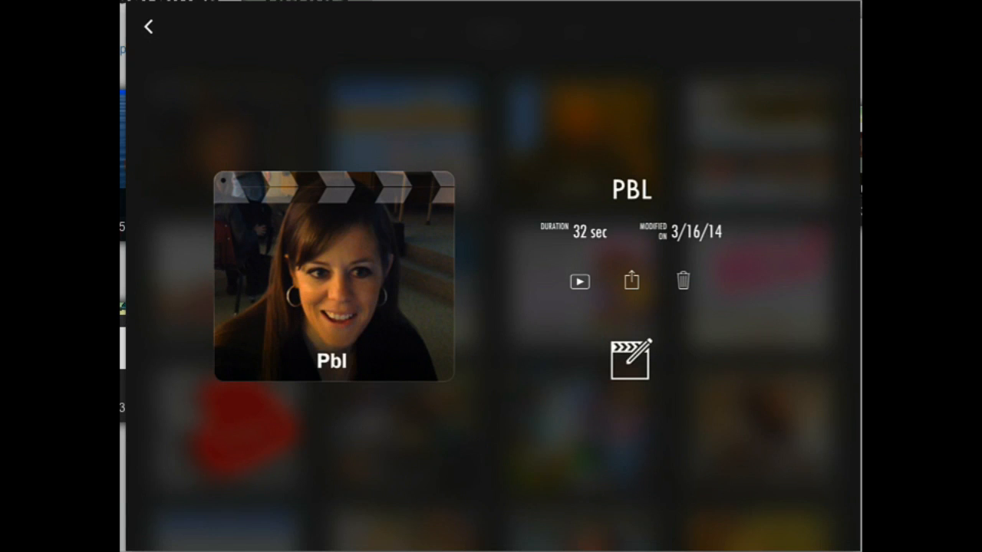
pyautogui.click(630, 281)
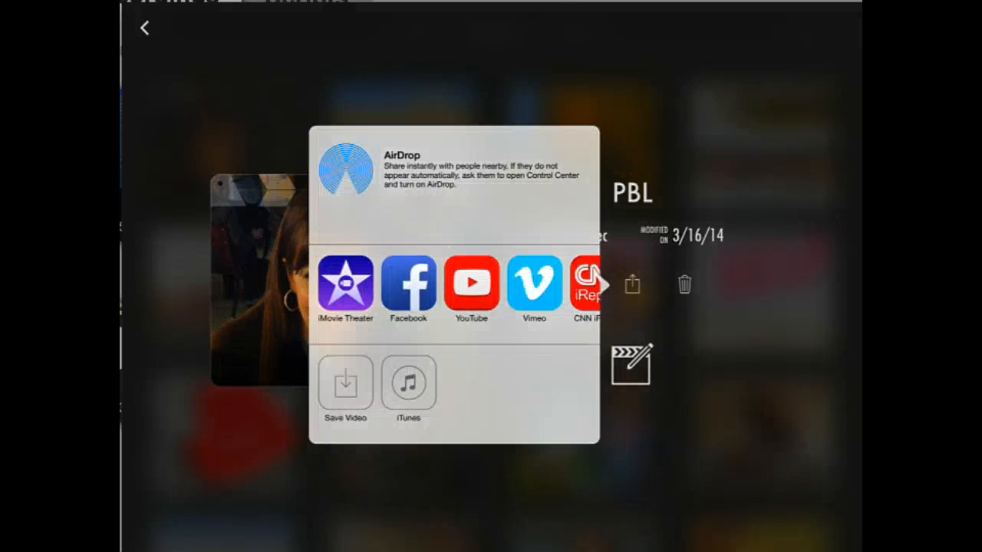